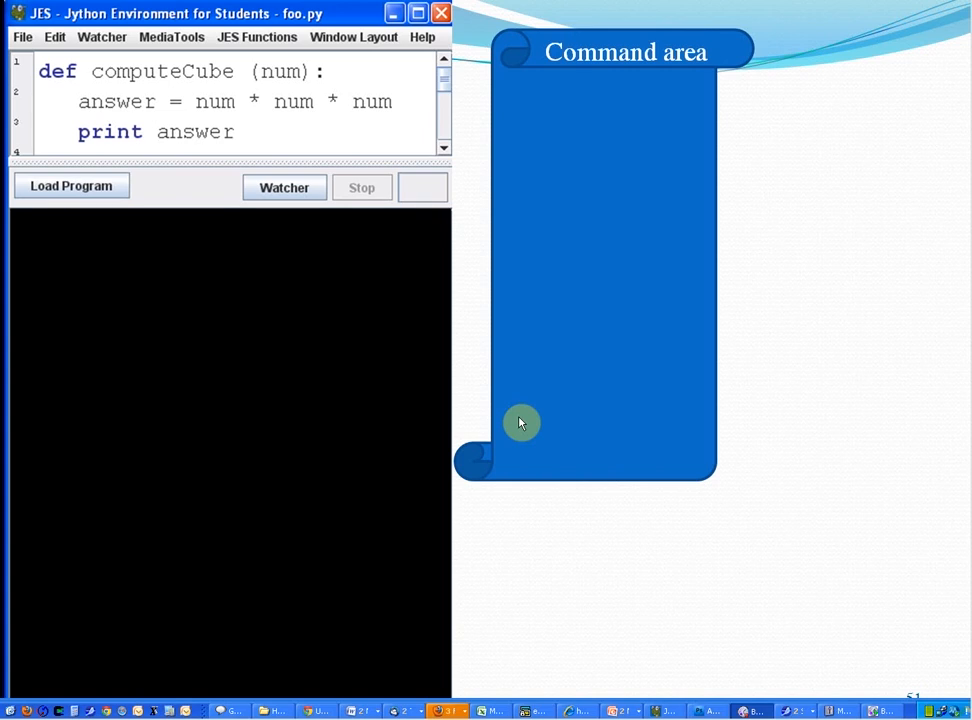
mouse_move(241, 399)
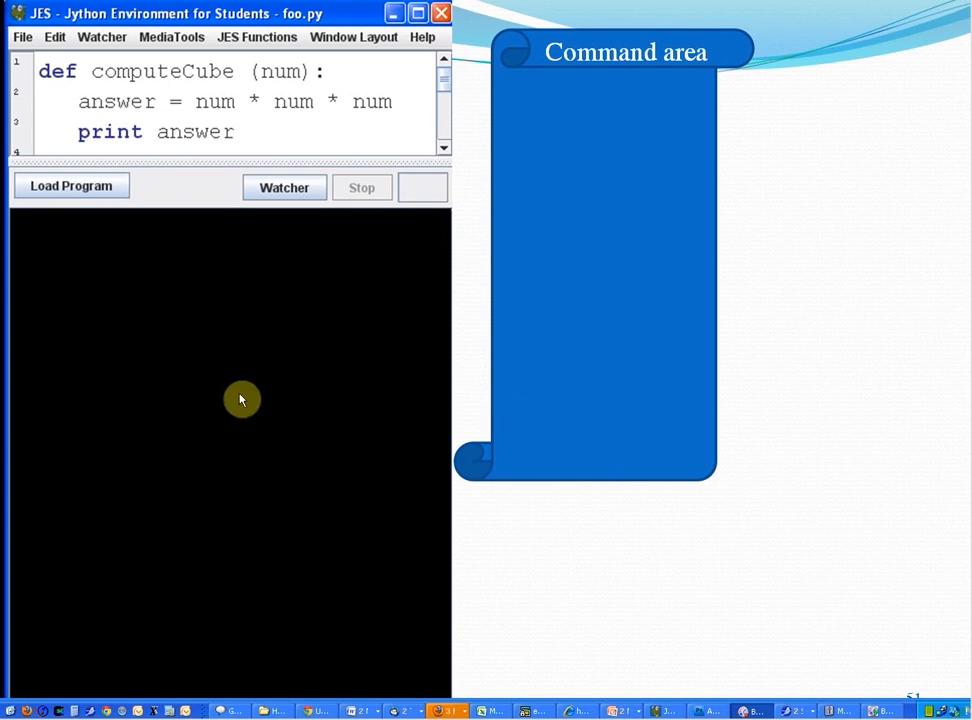
mouse_move(105, 477)
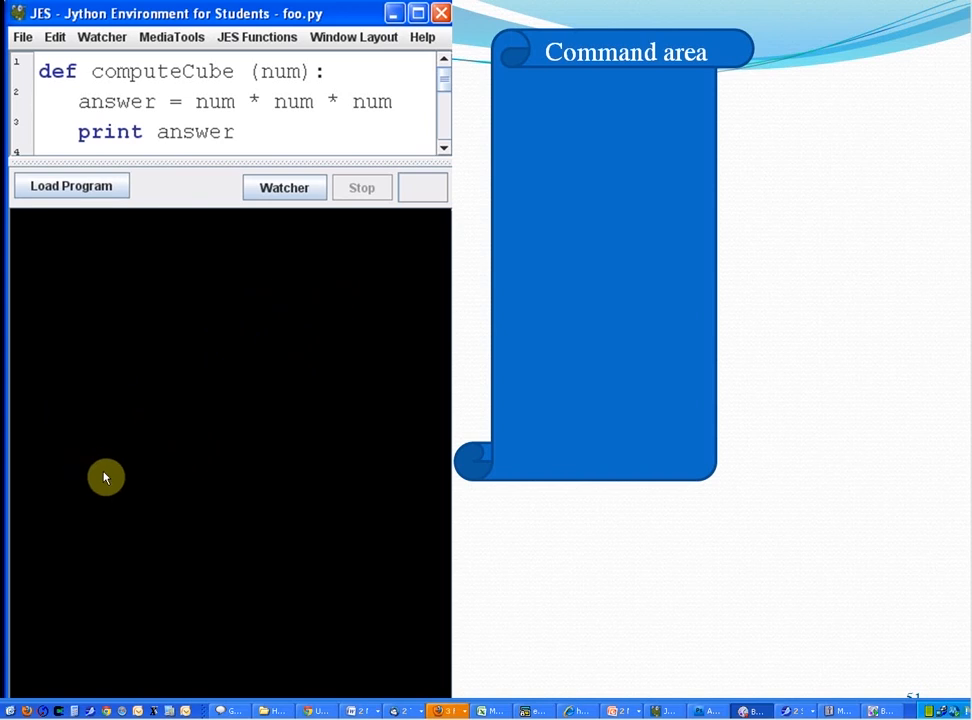
mouse_move(213, 189)
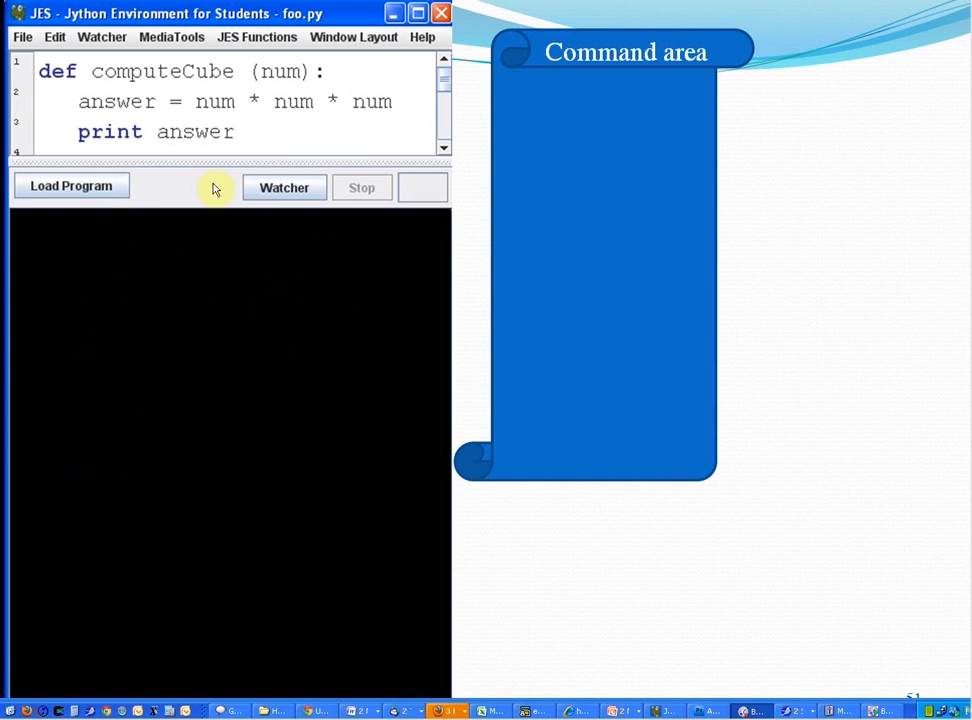
mouse_move(305, 150)
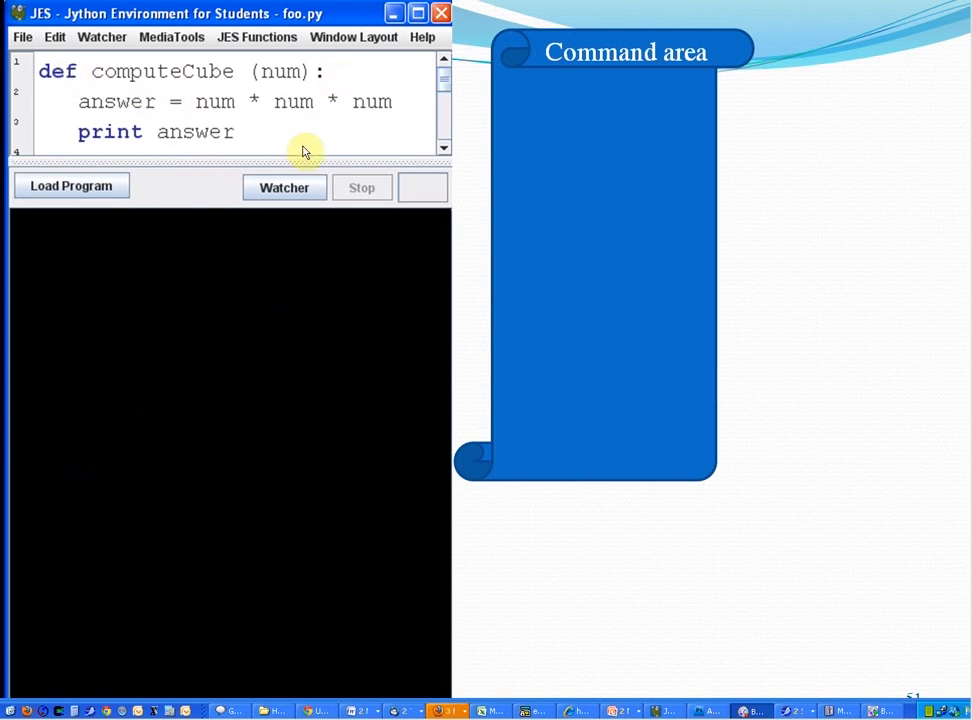
mouse_move(71, 196)
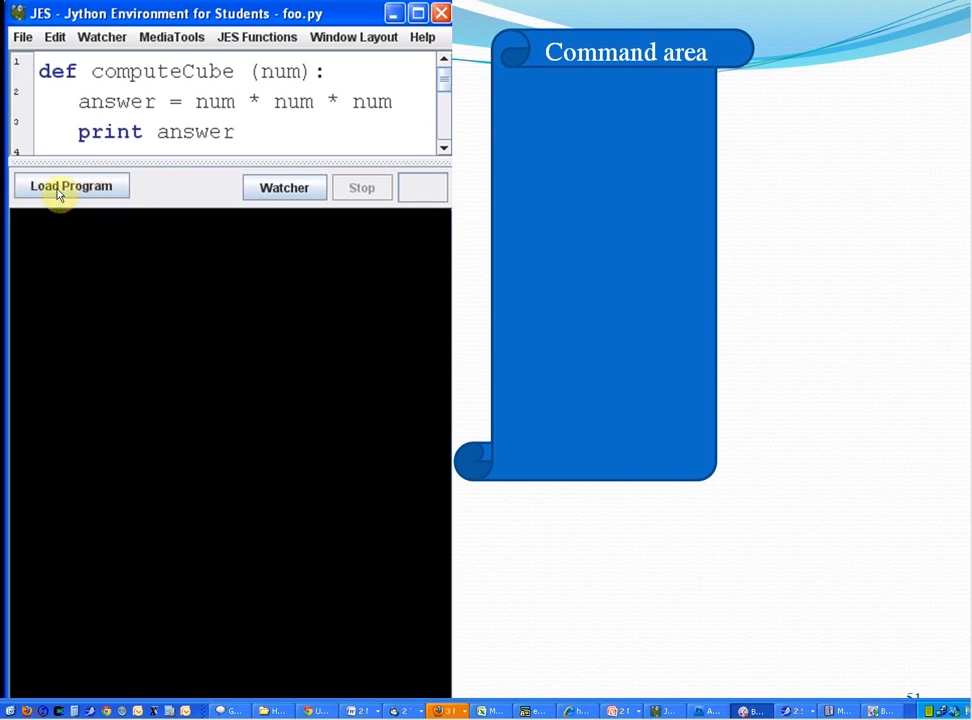
mouse_move(72, 193)
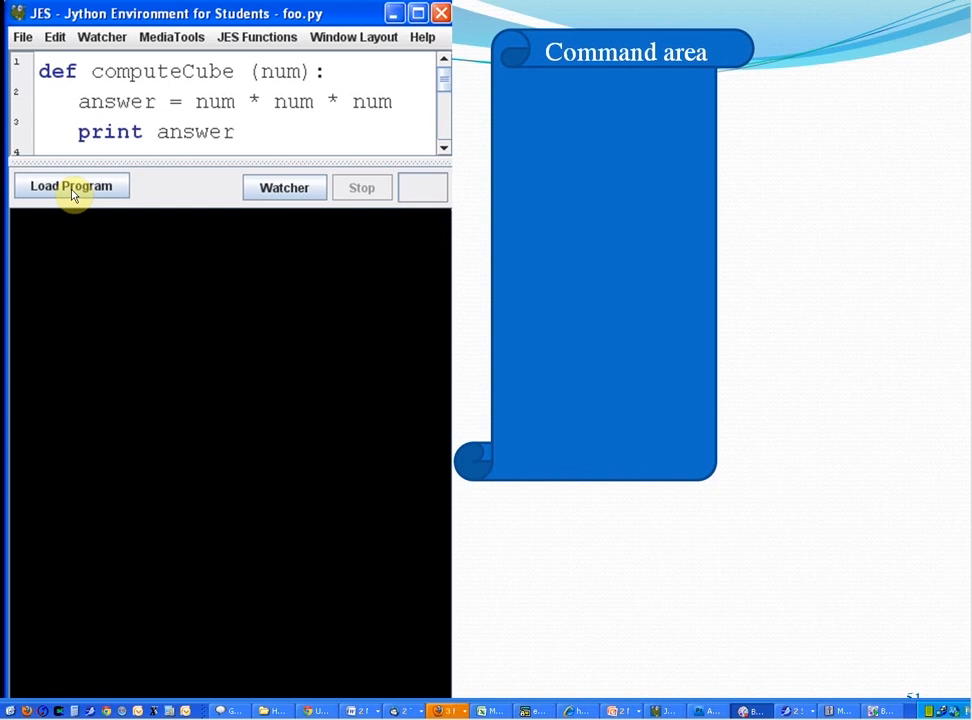
mouse_move(564, 347)
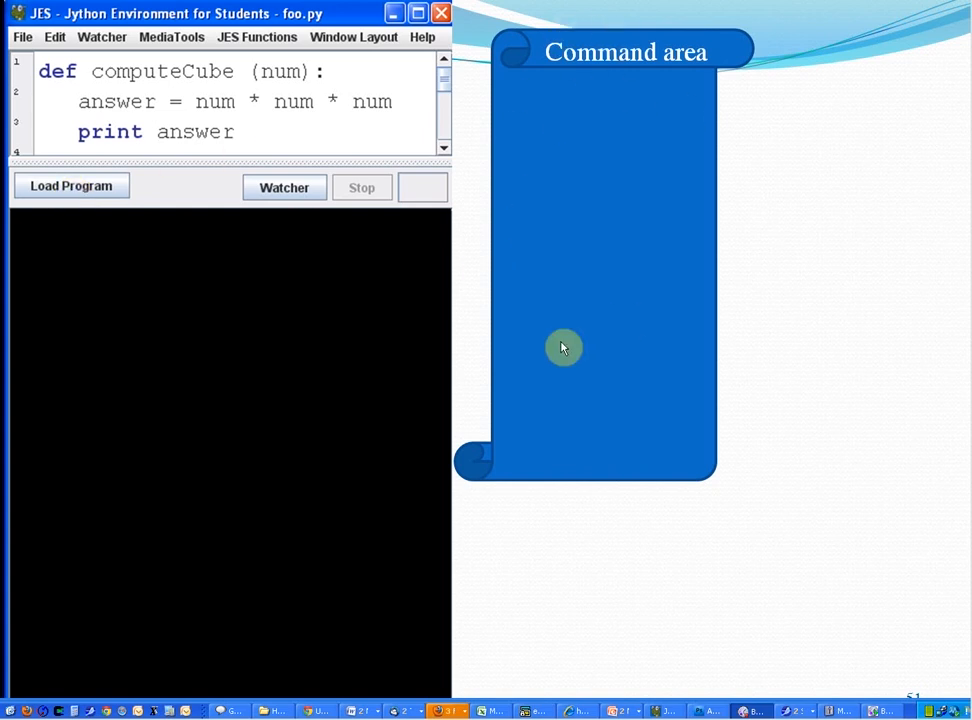
mouse_move(582, 217)
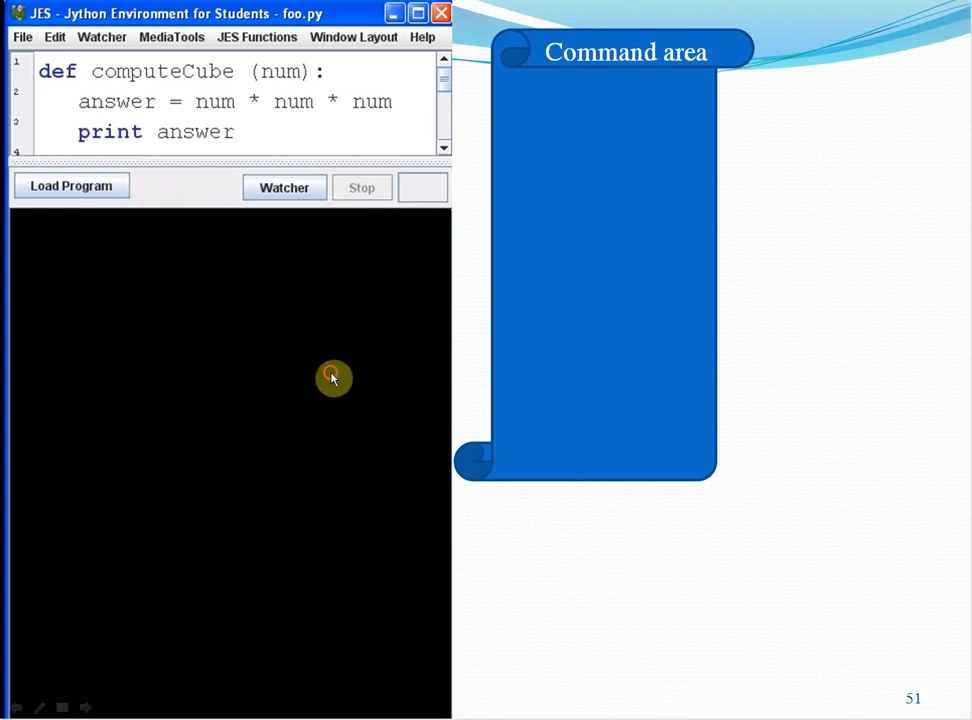
- Reveal the 'age = 3' command in the slide's JES shell
text(age = 3)
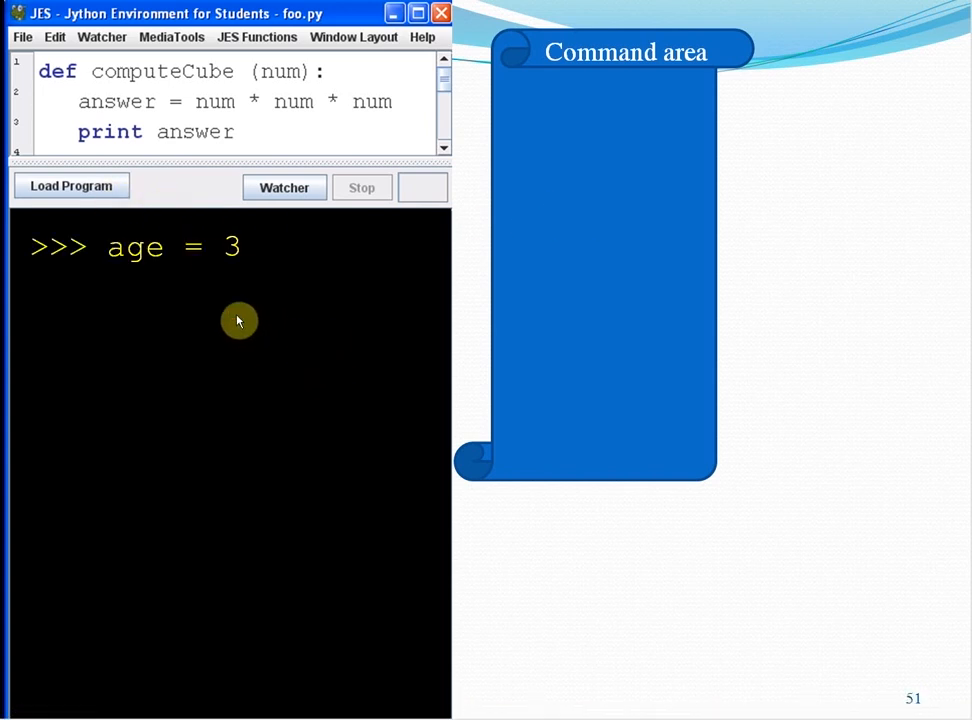
mouse_move(234, 262)
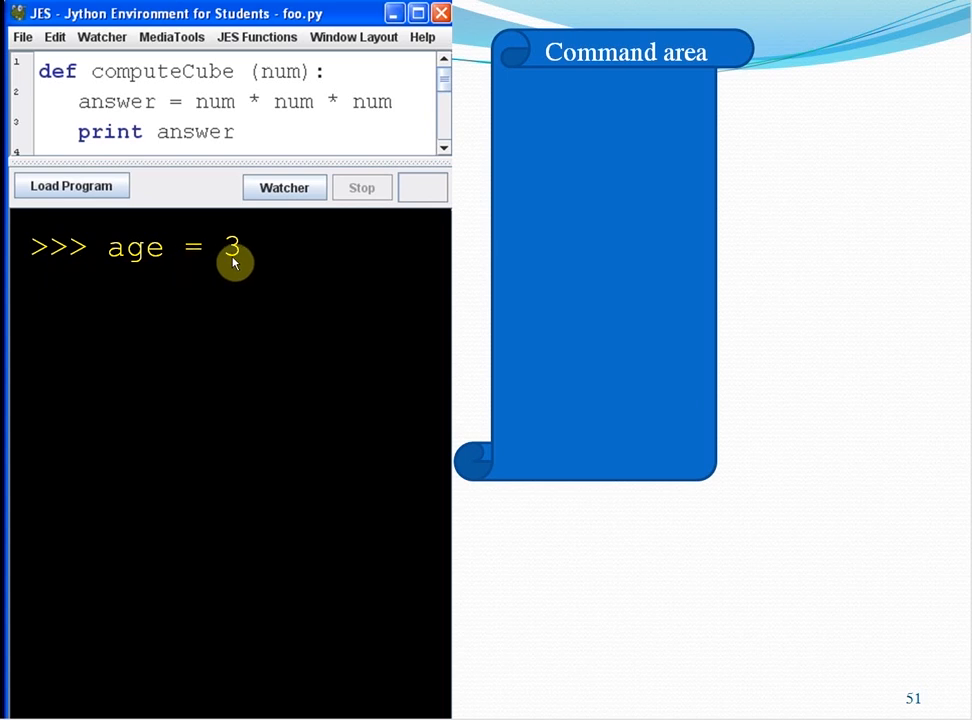
mouse_move(567, 131)
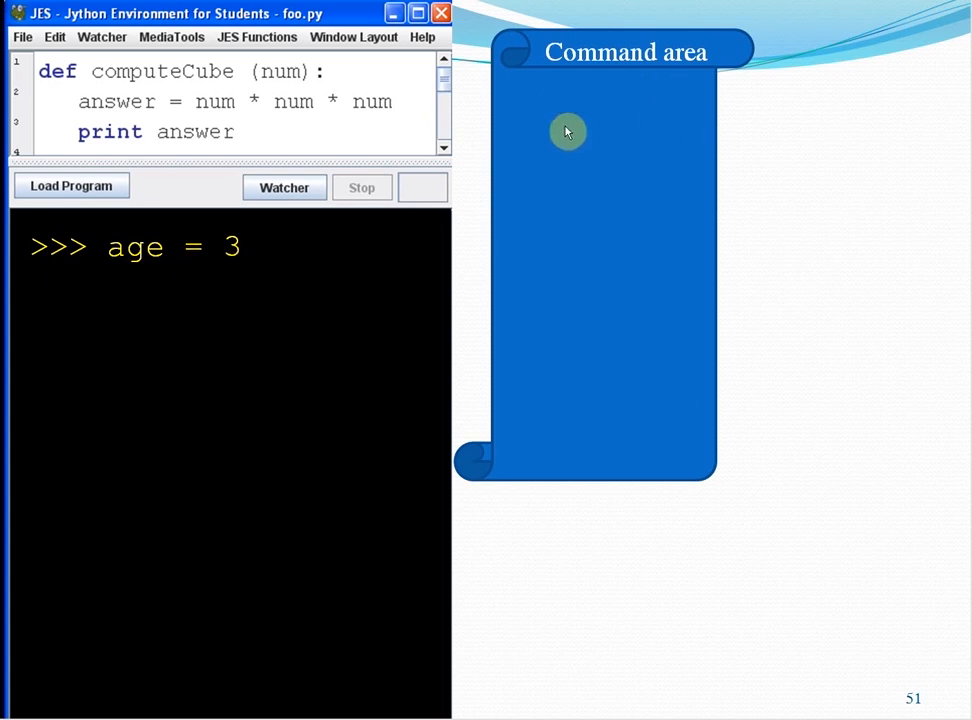
mouse_move(586, 308)
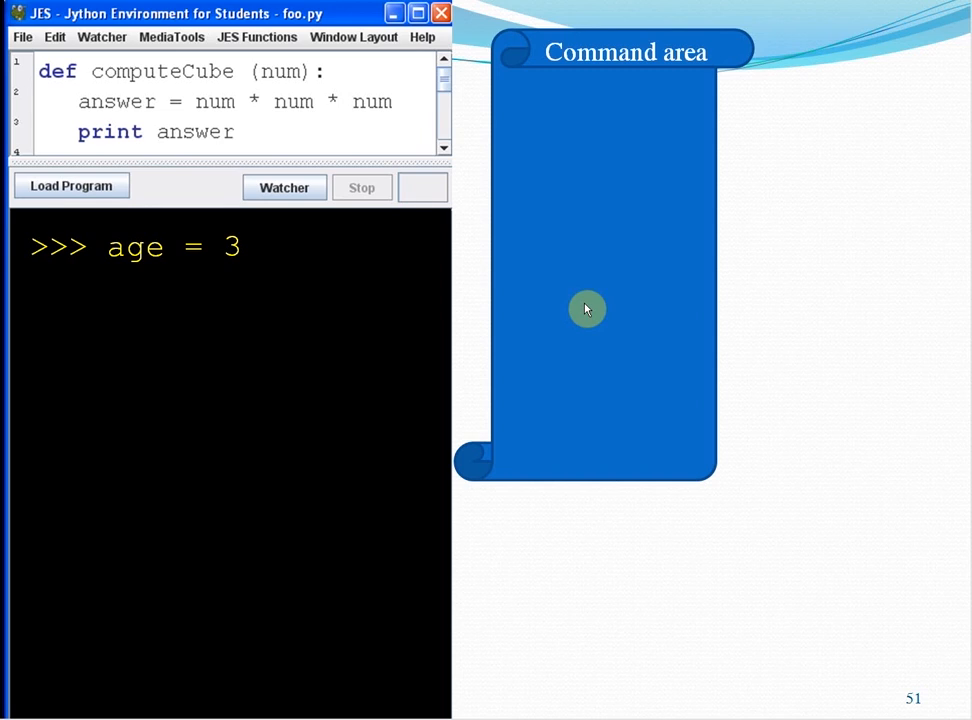
mouse_move(234, 249)
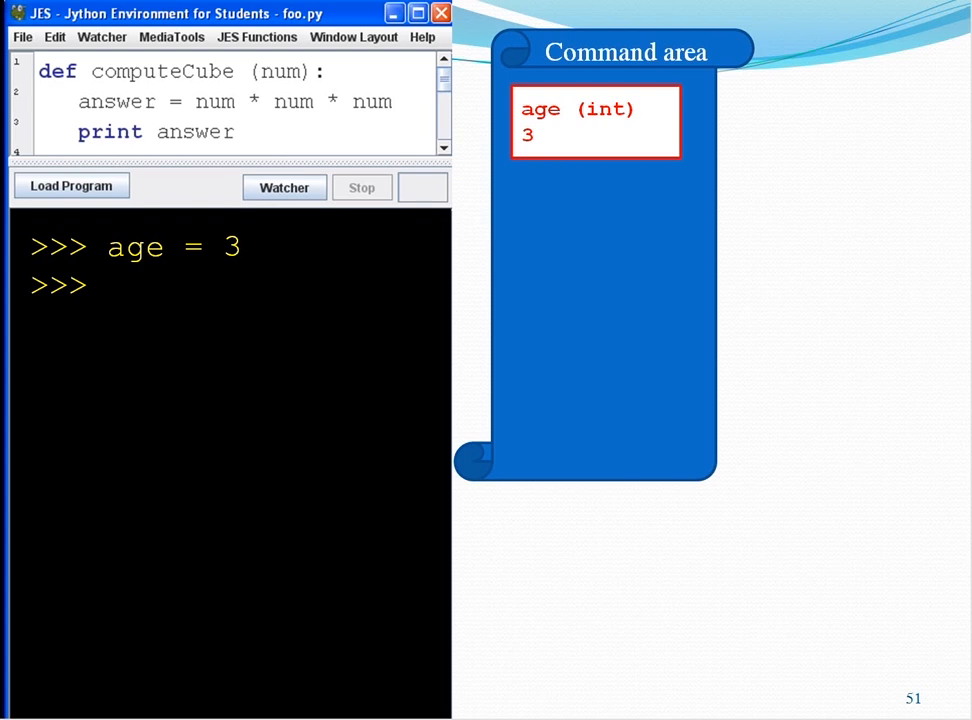
- Show the 'computeCube(2)' call beneath age = 3 in the shell
text(computeCube(2))
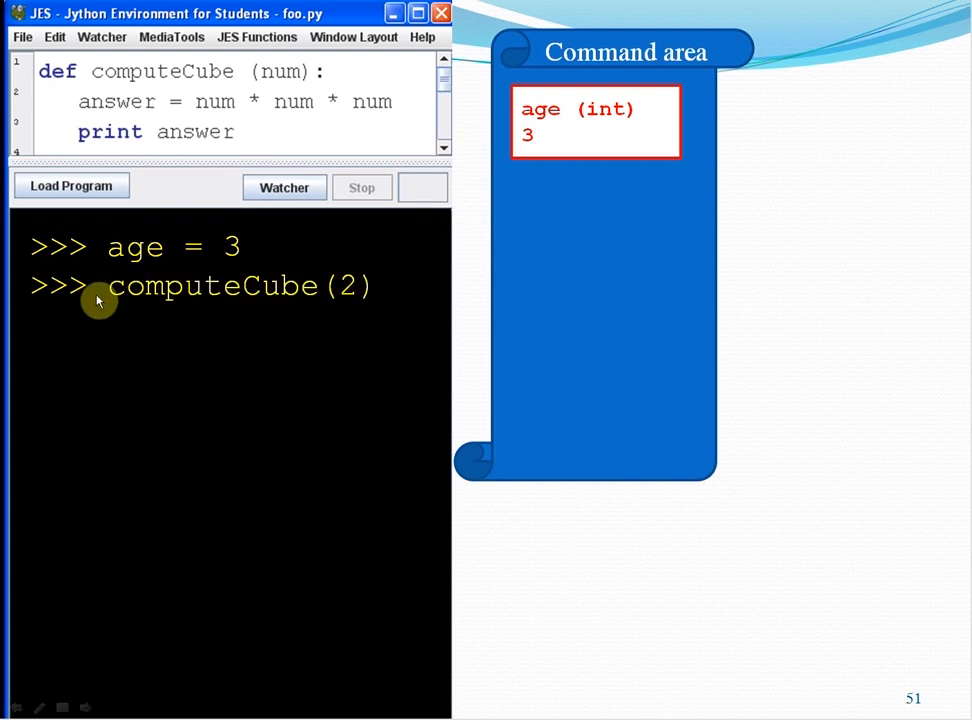
mouse_move(372, 300)
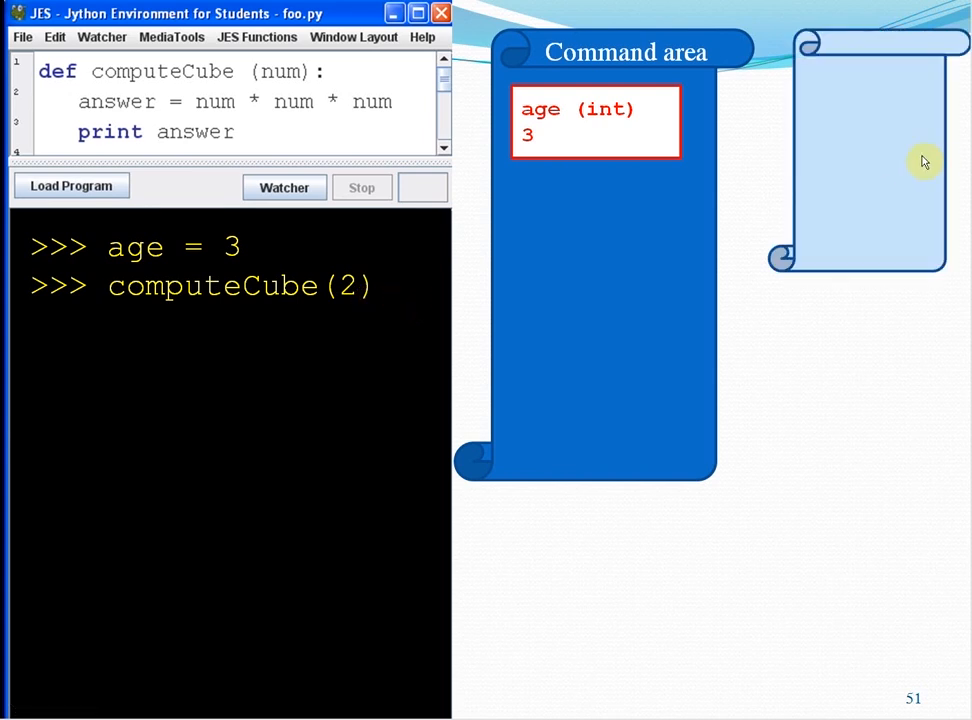
mouse_move(857, 260)
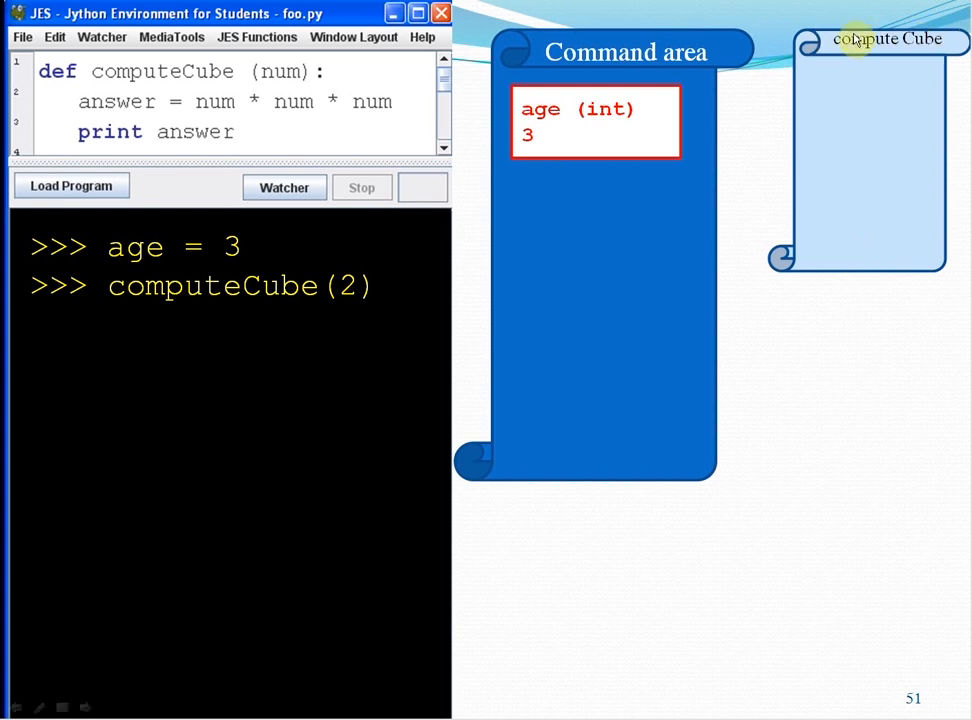
mouse_move(860, 170)
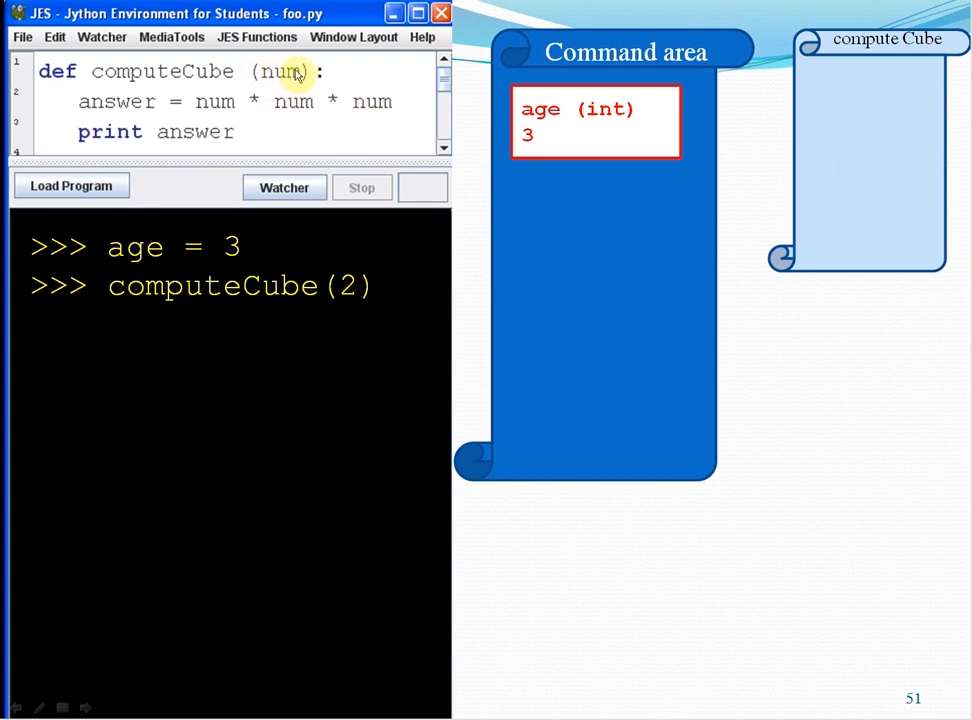
mouse_move(290, 88)
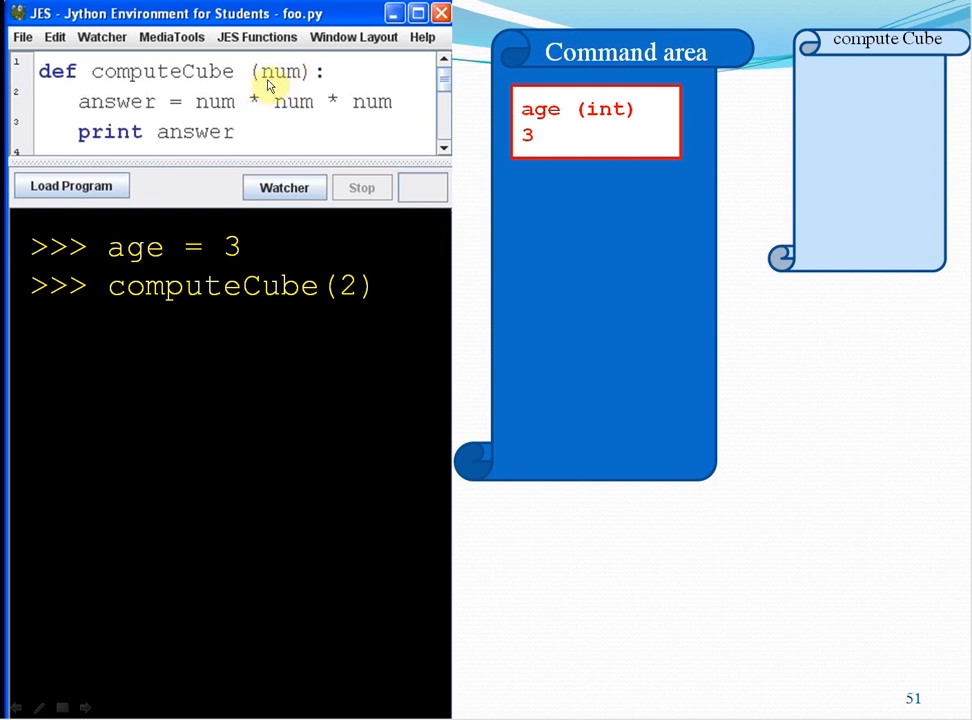
mouse_move(297, 85)
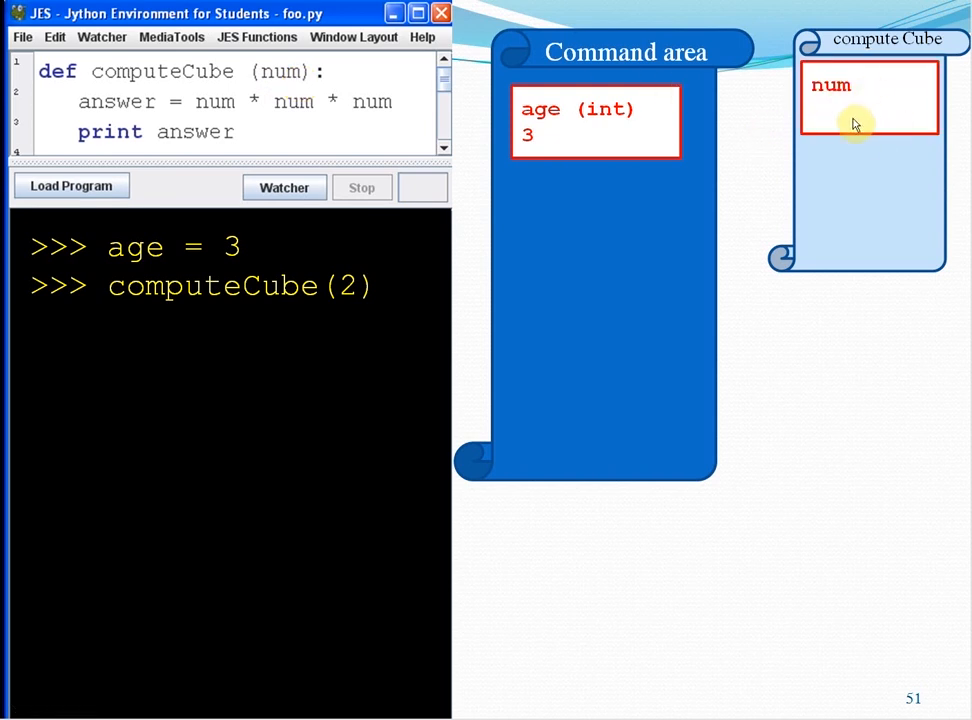
mouse_move(844, 130)
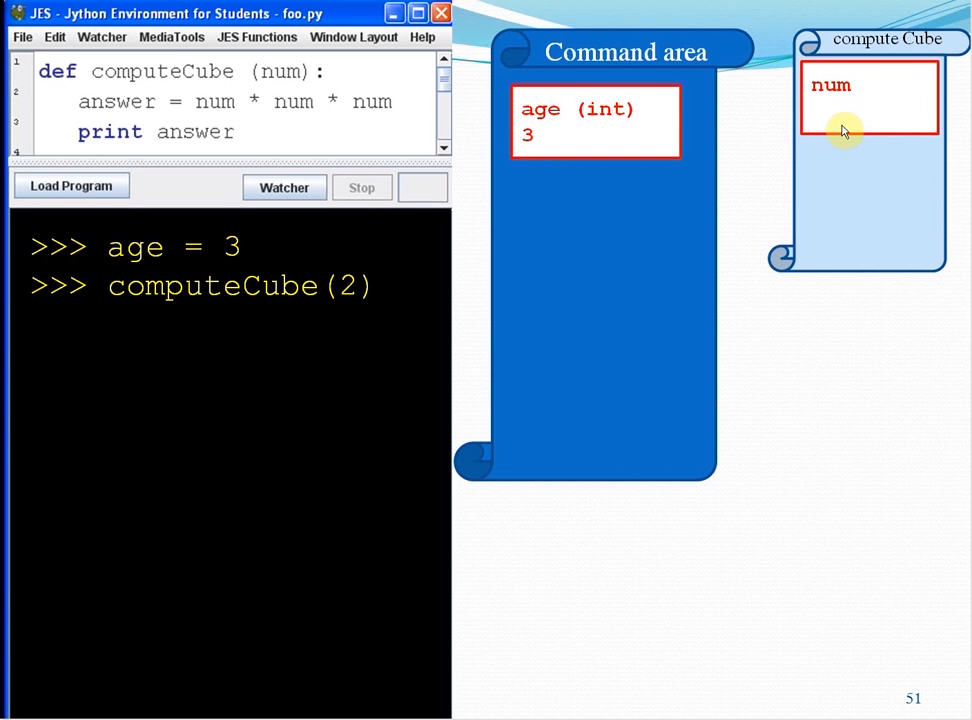
mouse_move(895, 92)
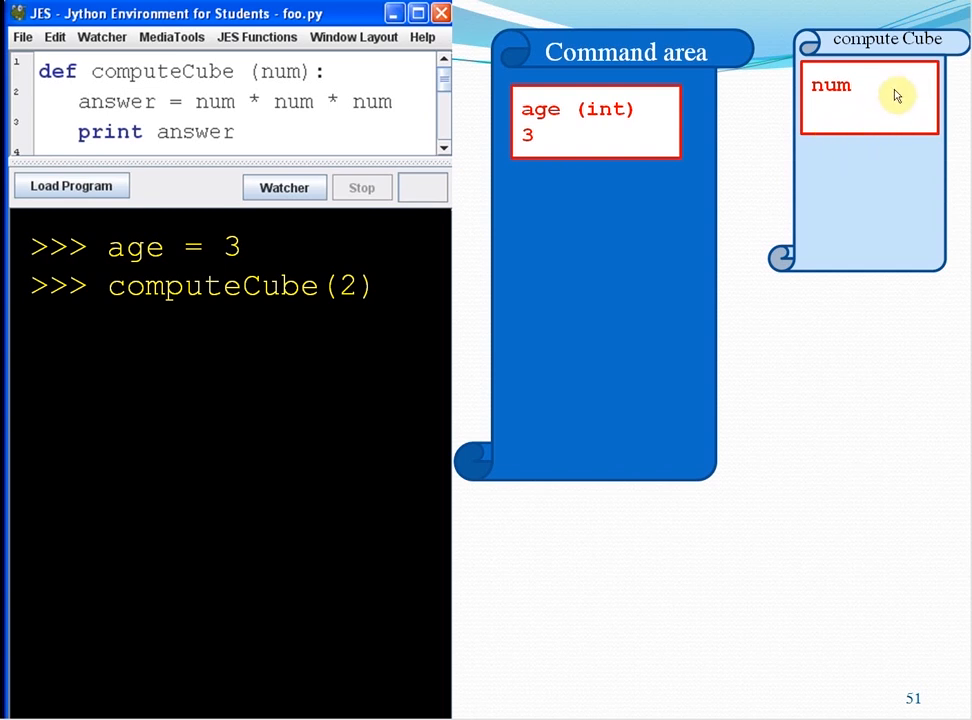
mouse_move(152, 426)
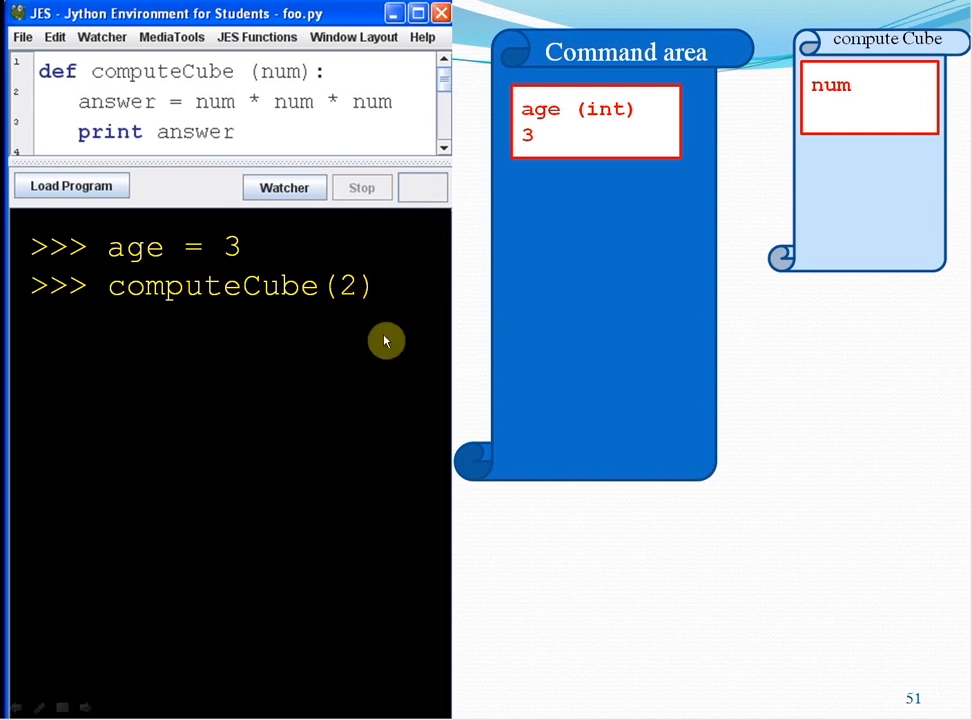
mouse_move(350, 300)
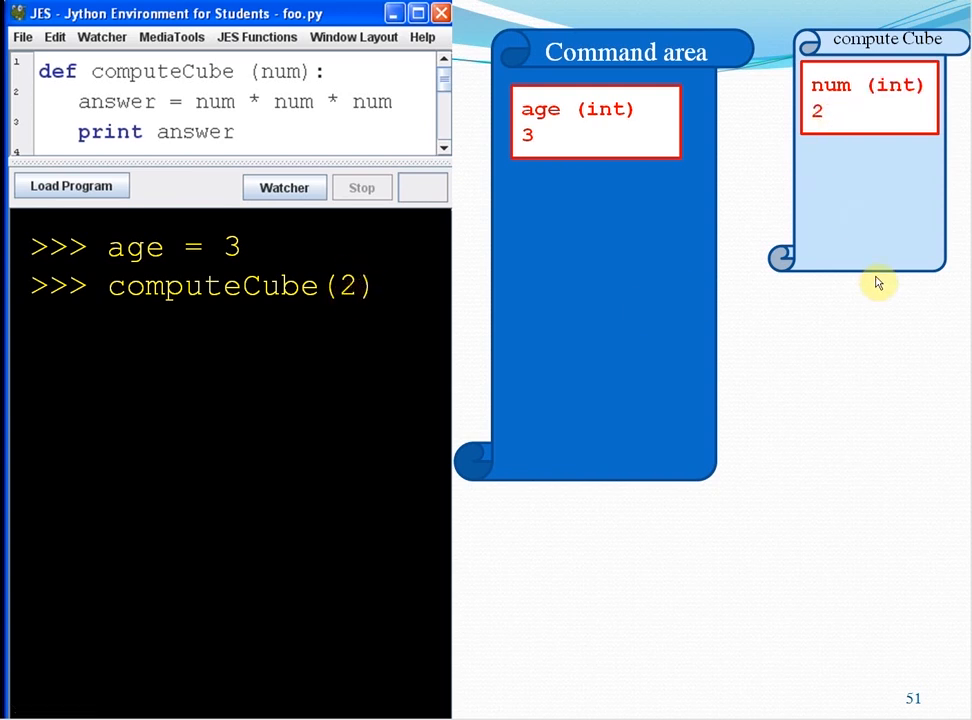
mouse_move(847, 237)
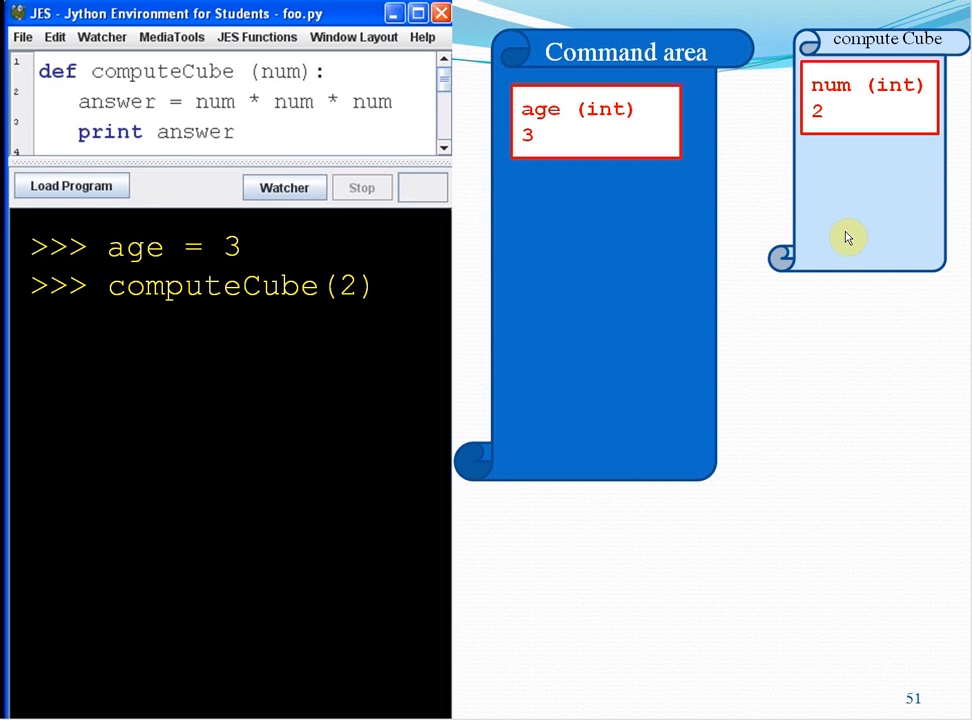
mouse_move(280, 133)
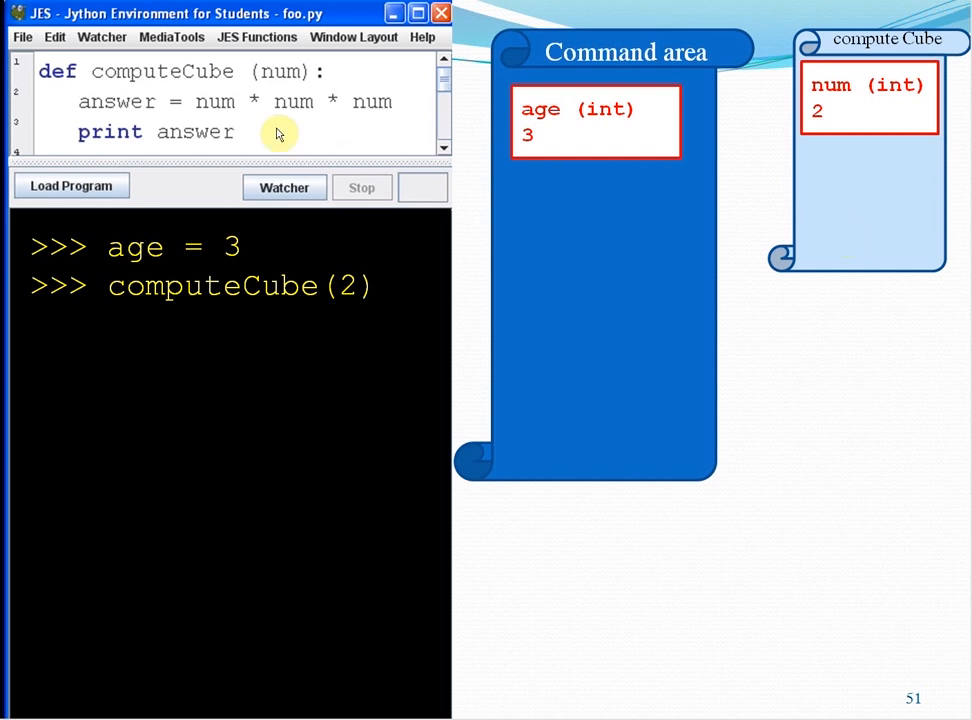
mouse_move(210, 112)
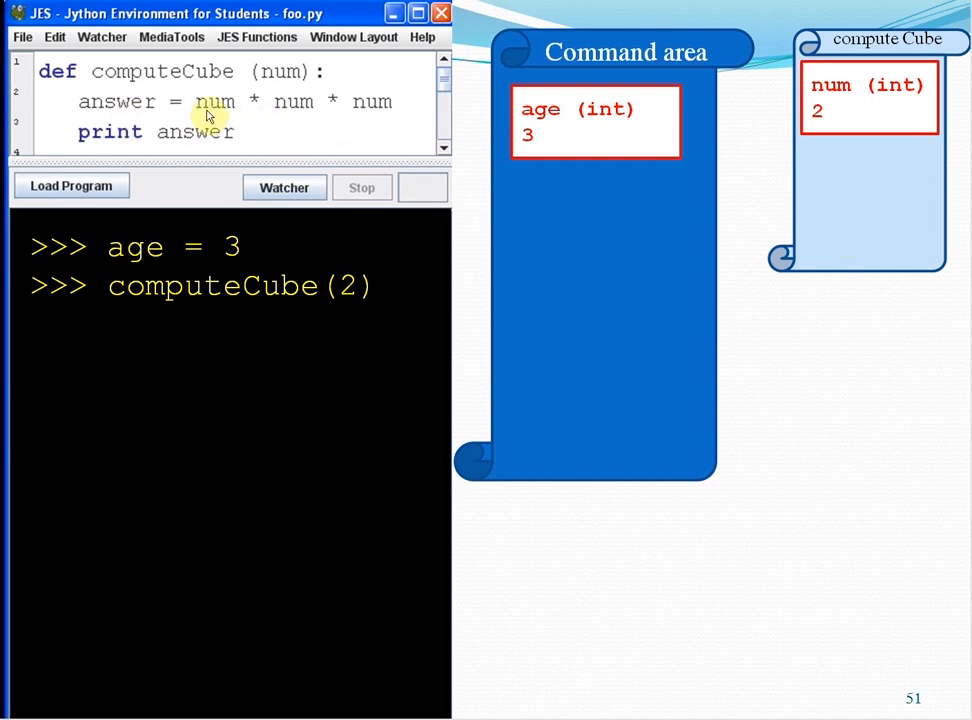
mouse_move(371, 115)
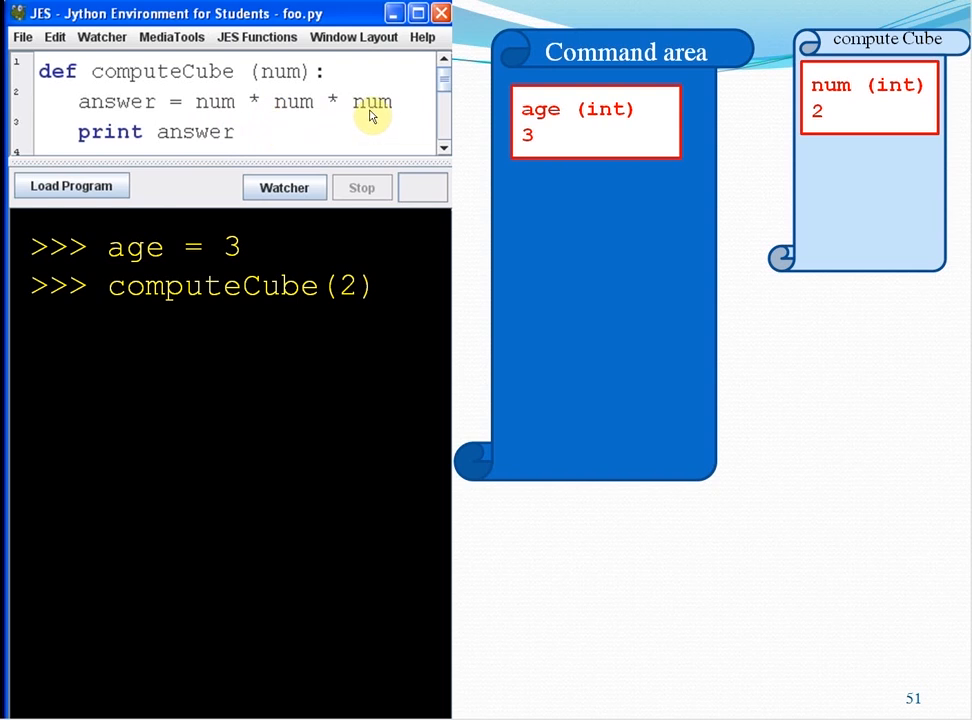
mouse_move(332, 126)
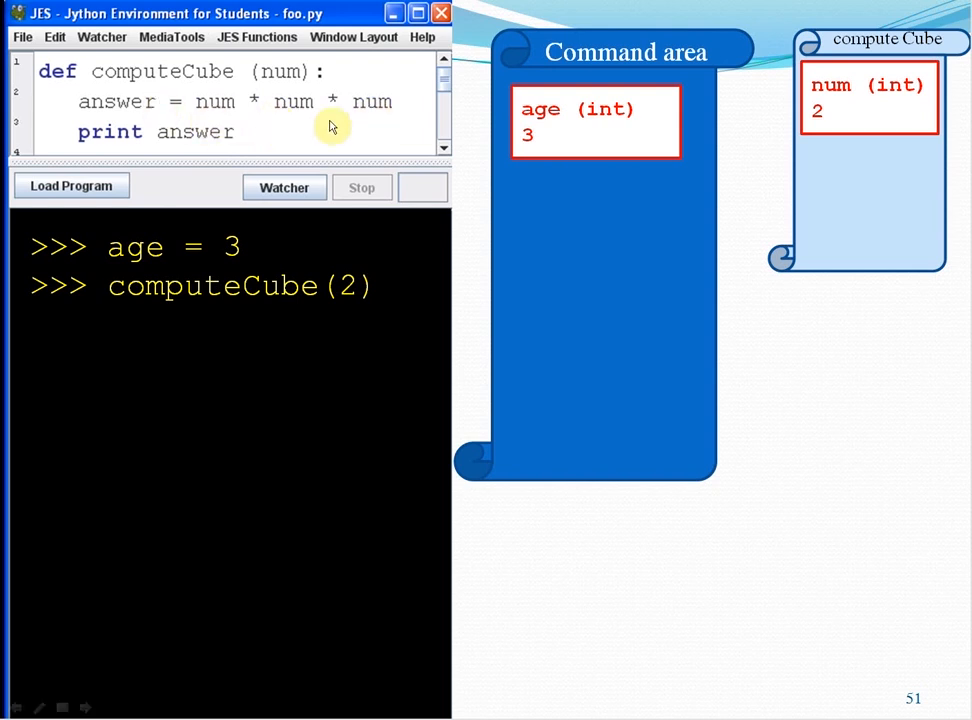
mouse_move(865, 54)
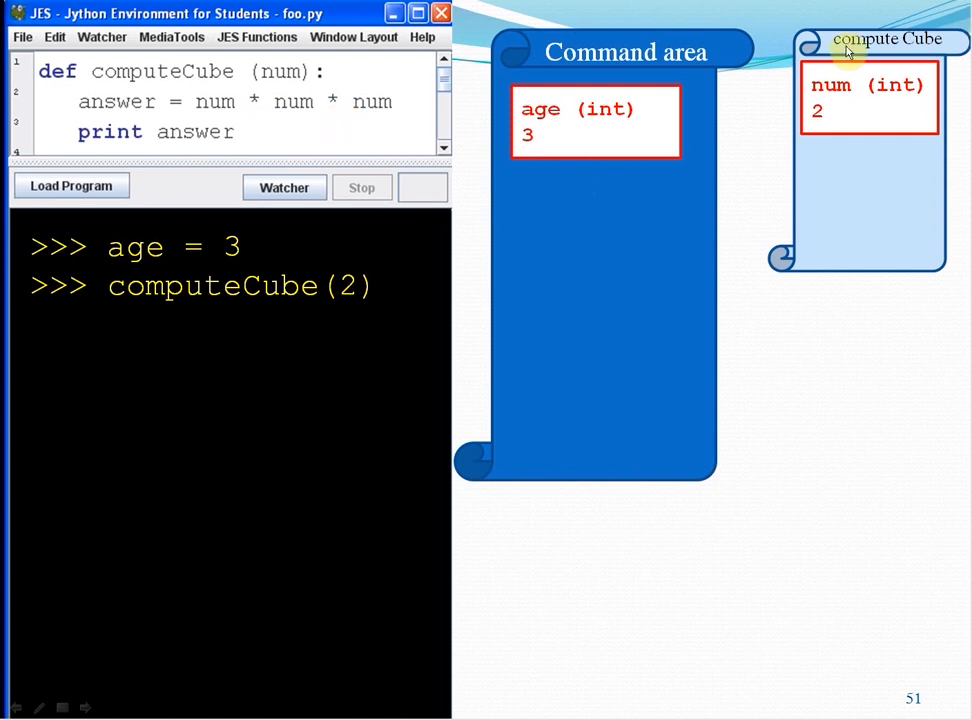
mouse_move(883, 232)
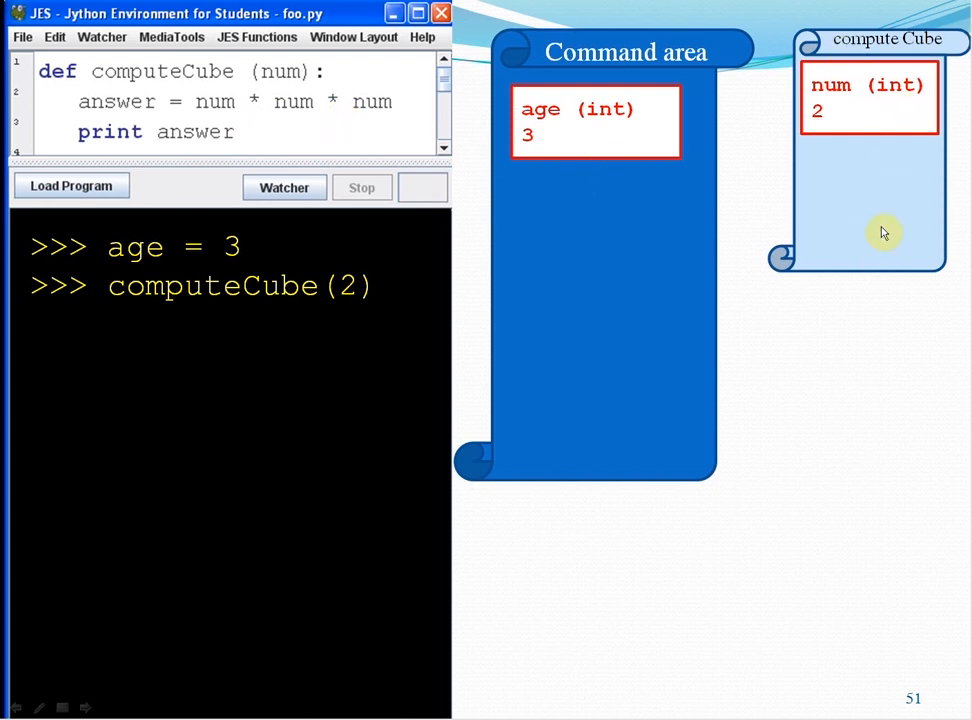
mouse_move(832, 120)
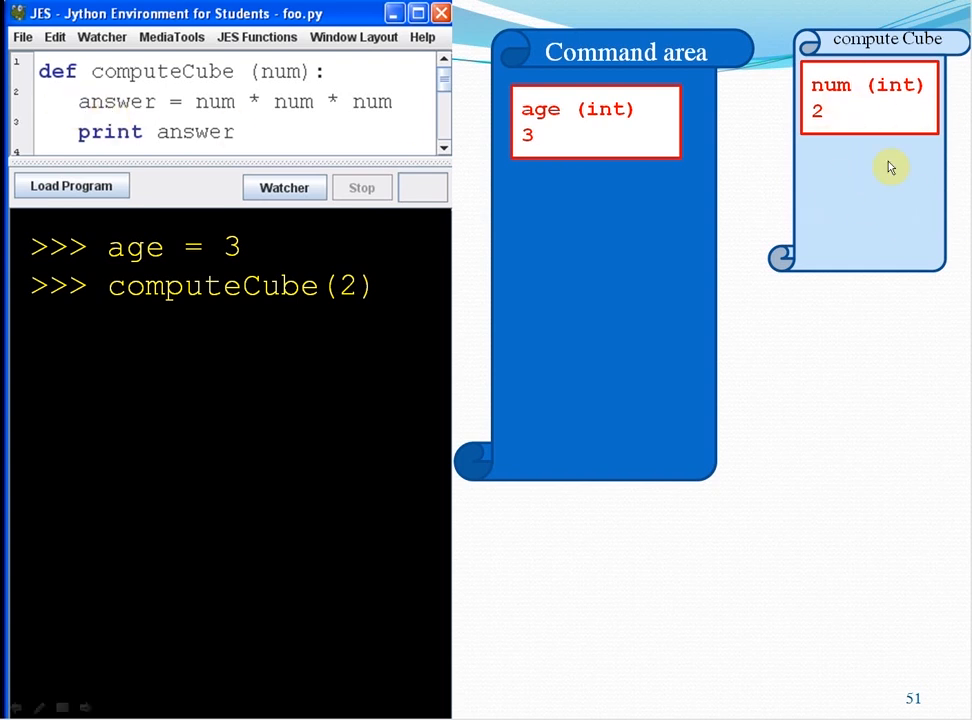
mouse_move(895, 221)
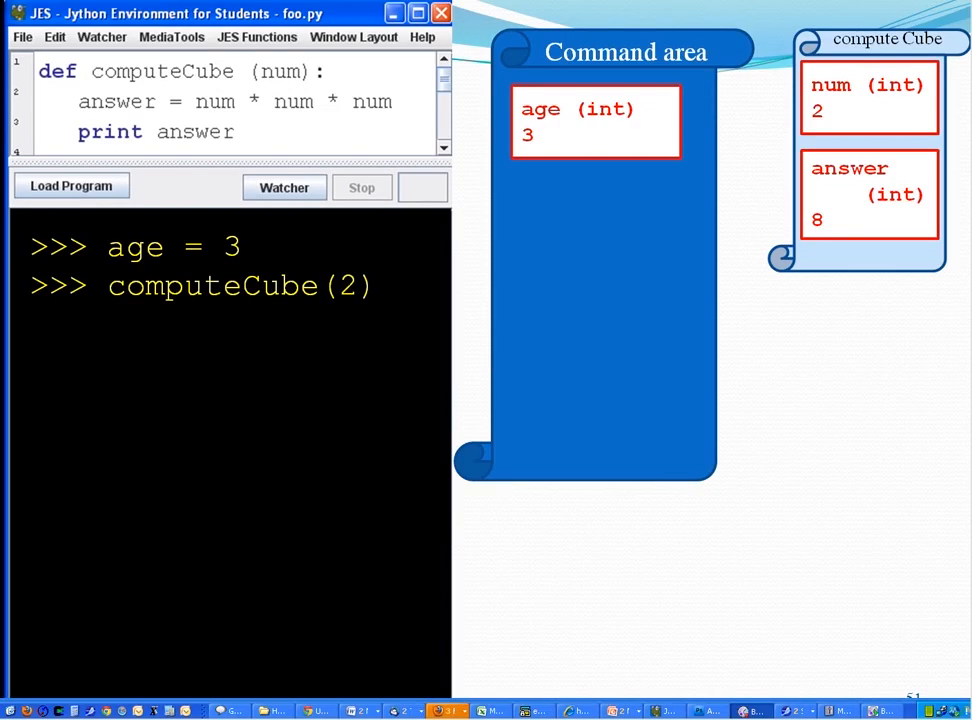
mouse_move(846, 185)
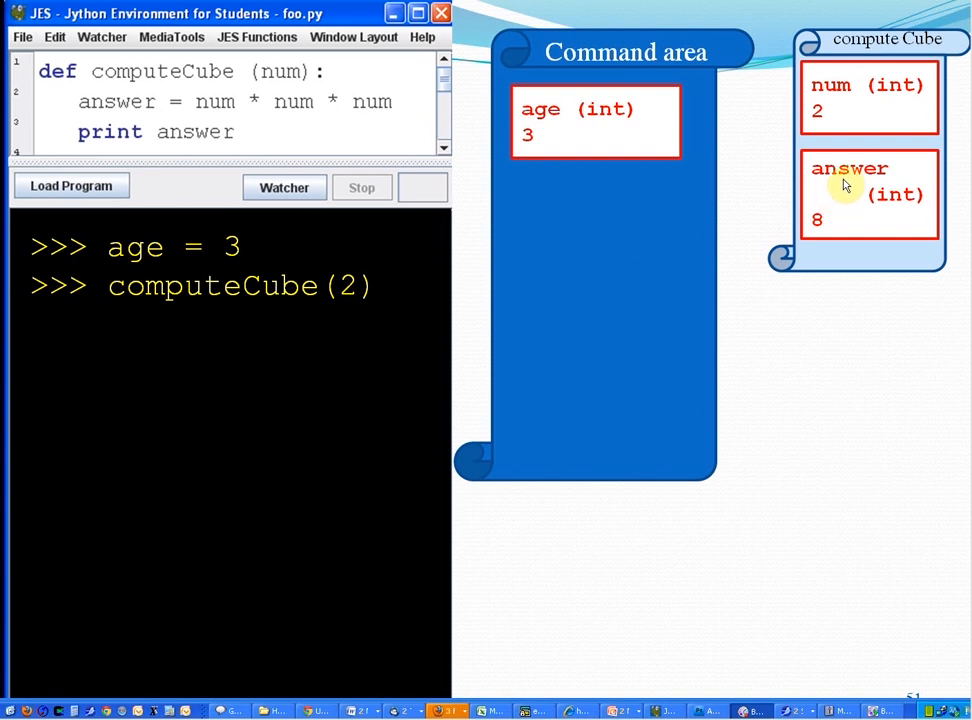
mouse_move(85, 145)
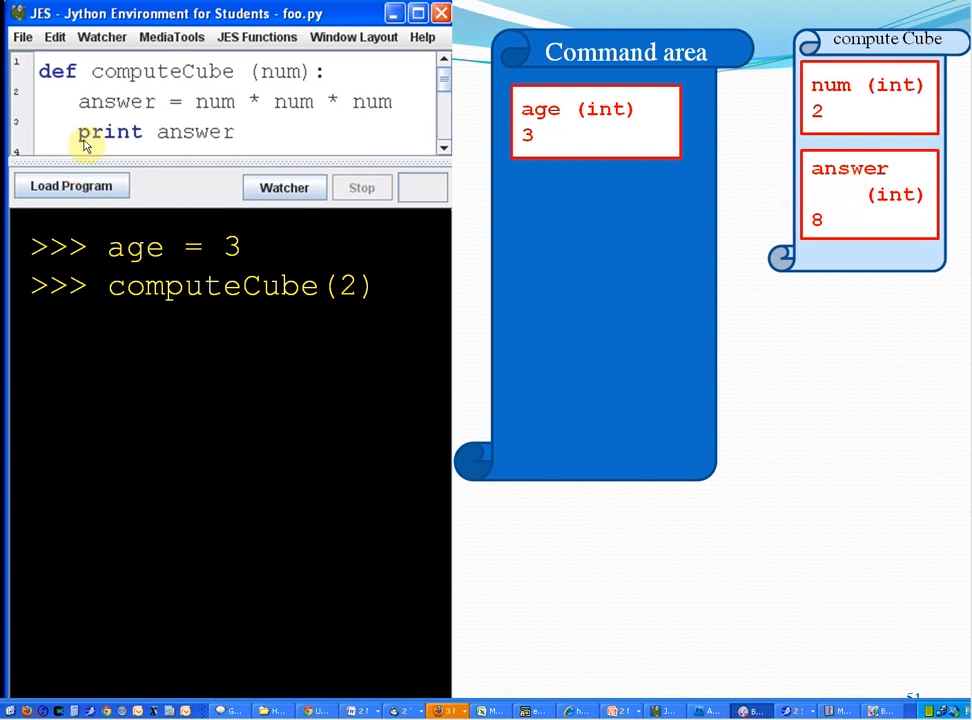
mouse_move(198, 148)
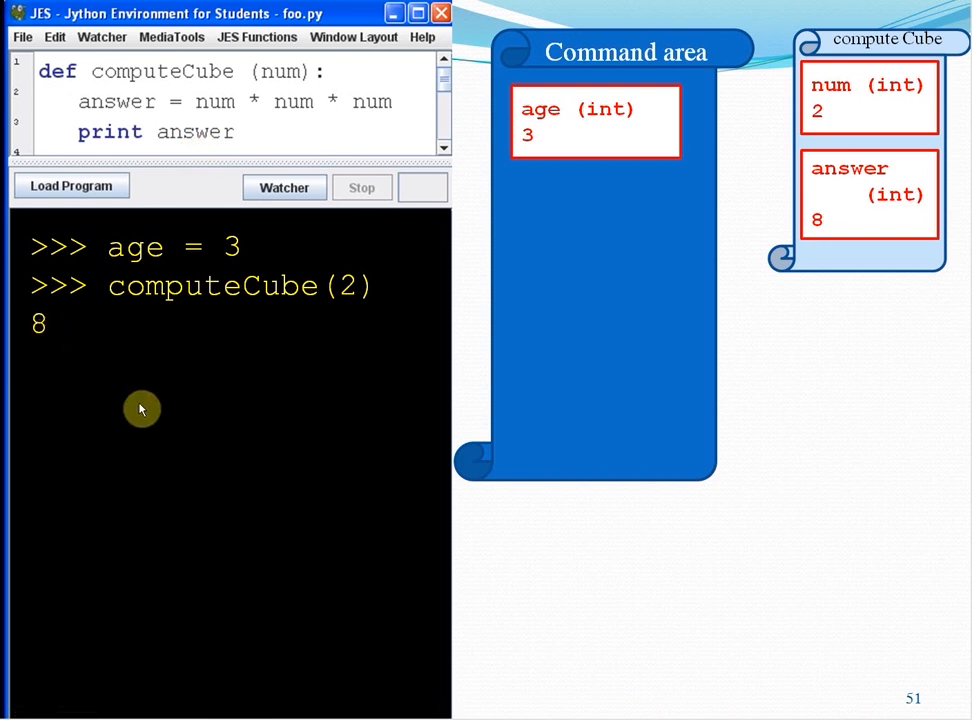
mouse_move(91, 175)
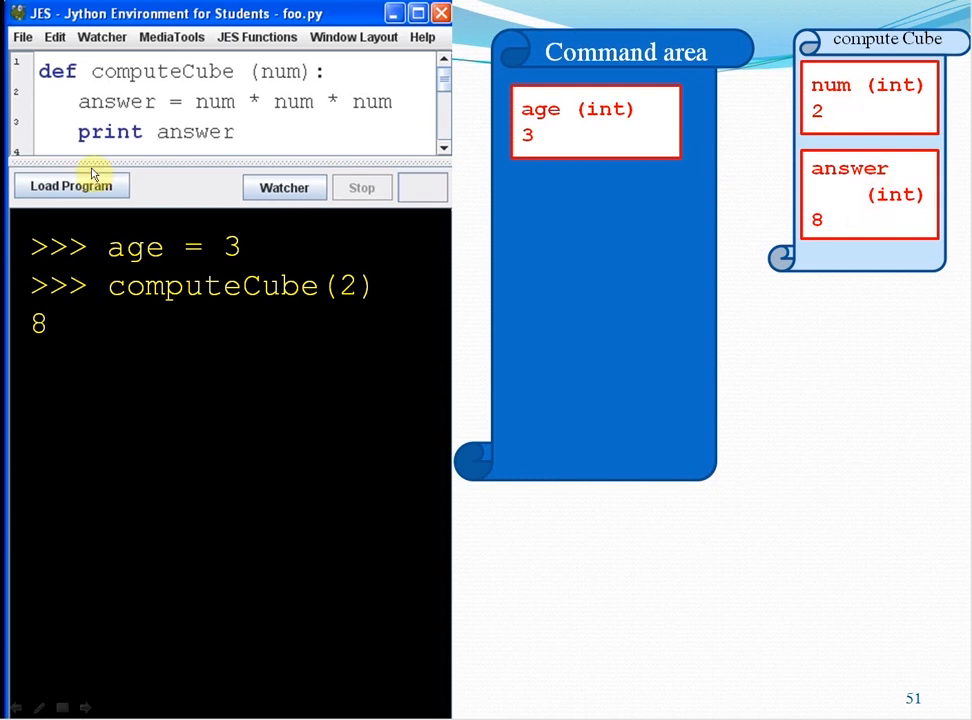
mouse_move(47, 157)
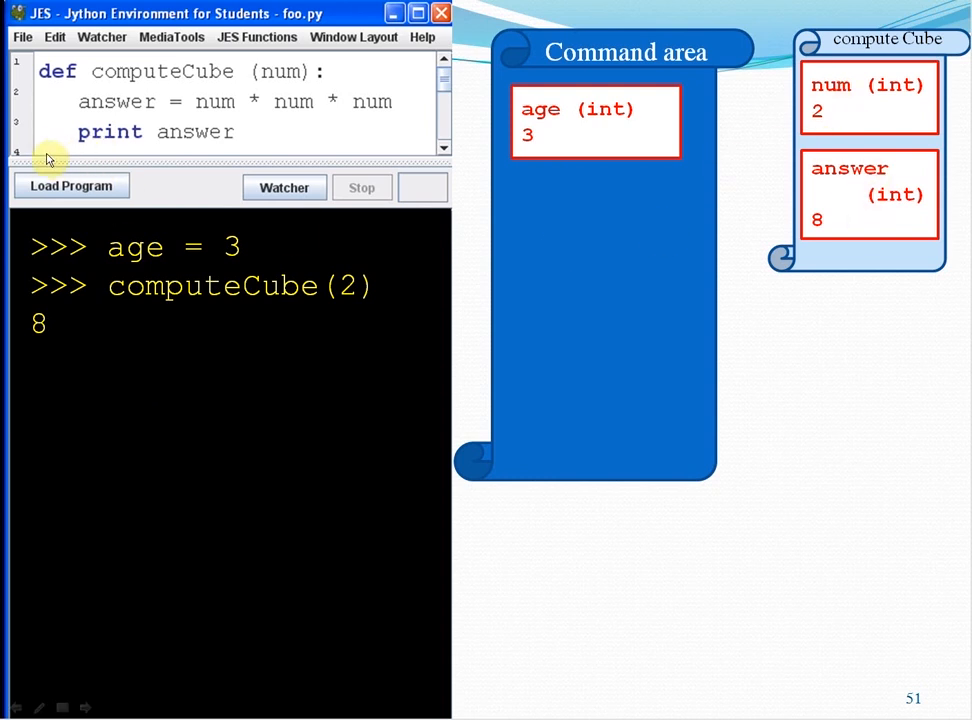
mouse_move(125, 138)
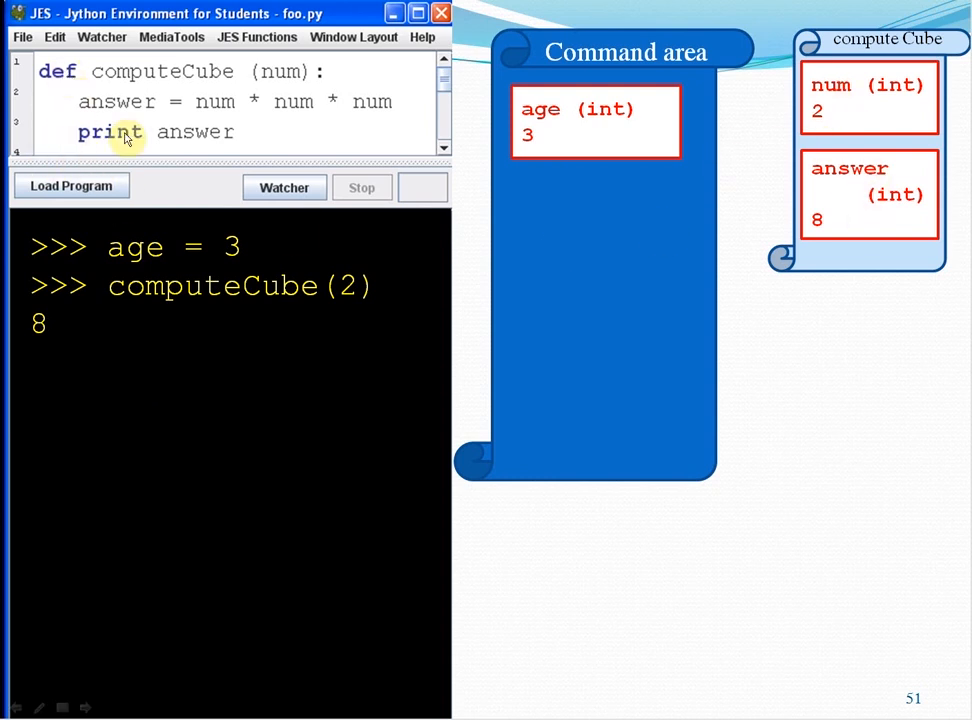
mouse_move(533, 150)
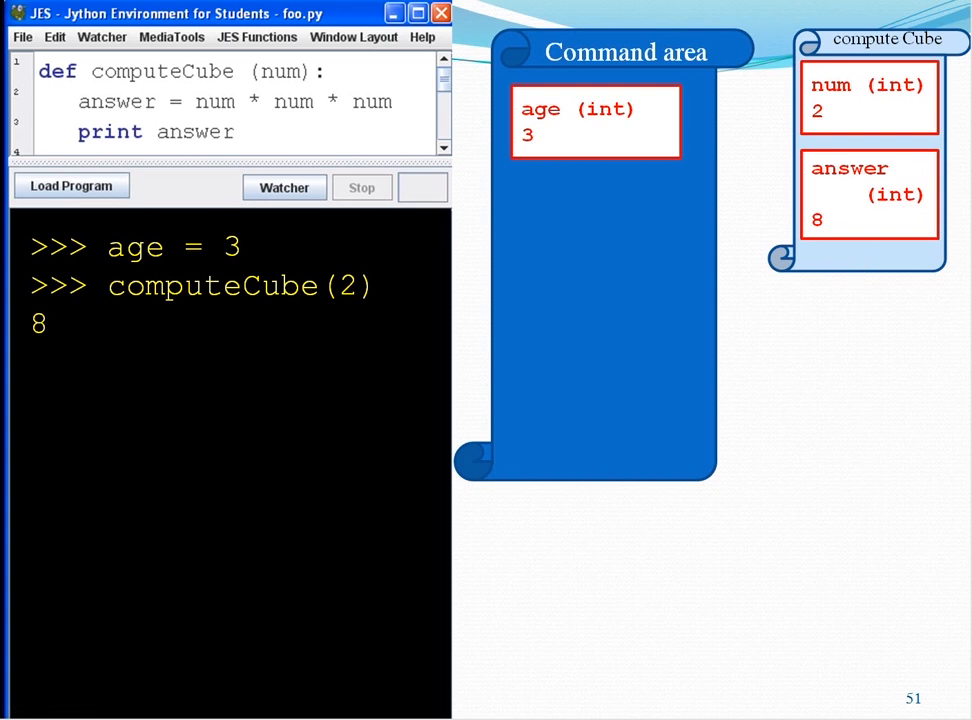
- Cross out the compute Cube scrap paper and reveal the 'print answer' line
click(901, 221)
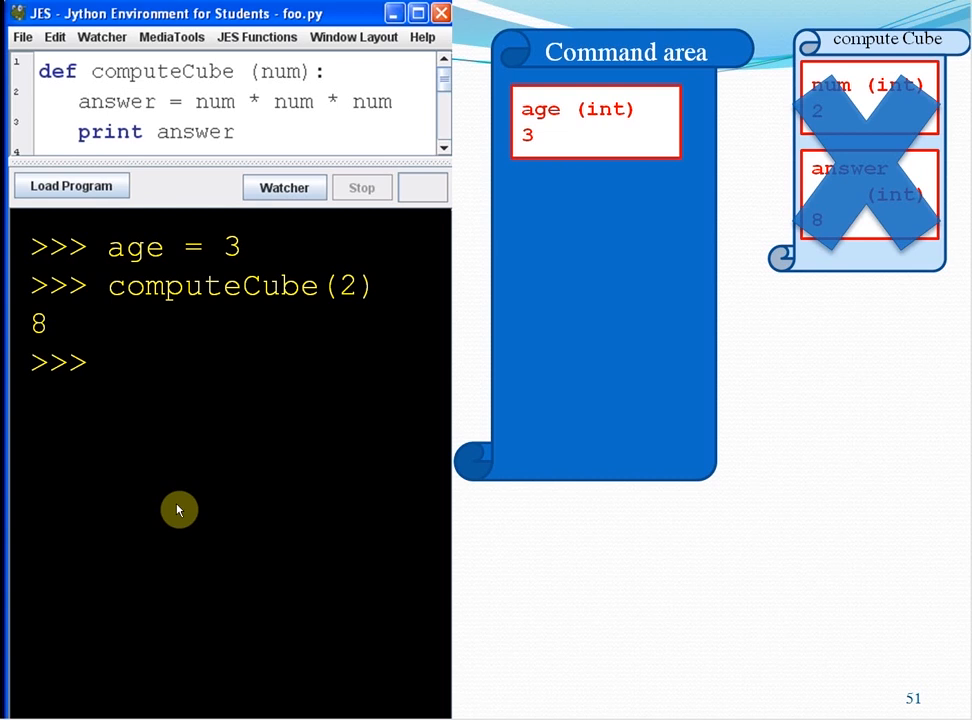
text(print answer)
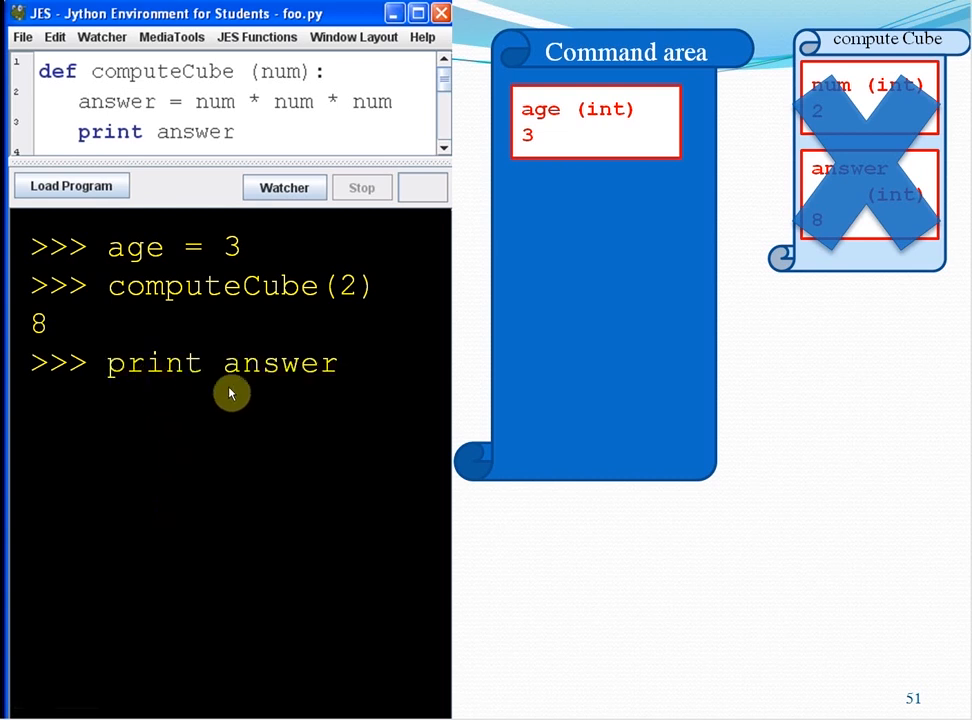
mouse_move(846, 48)
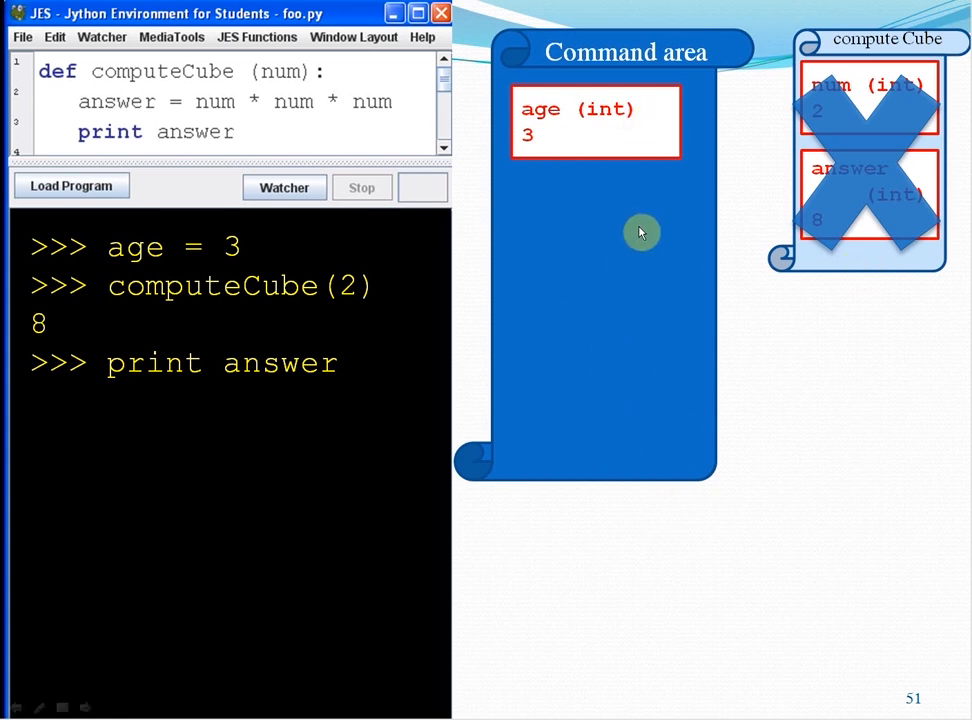
mouse_move(214, 369)
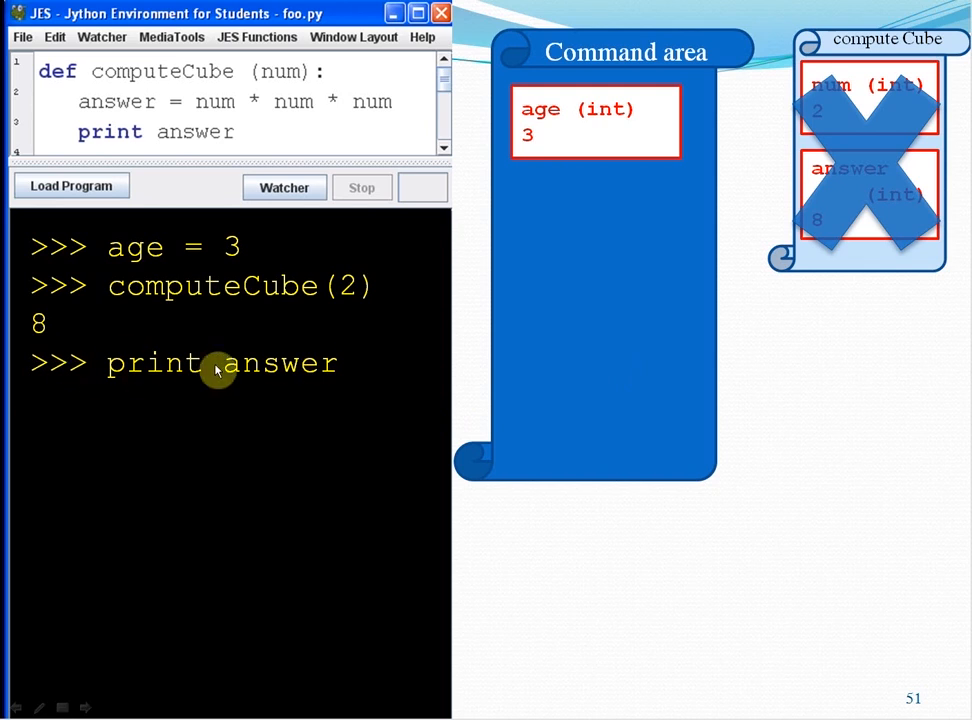
mouse_move(525, 263)
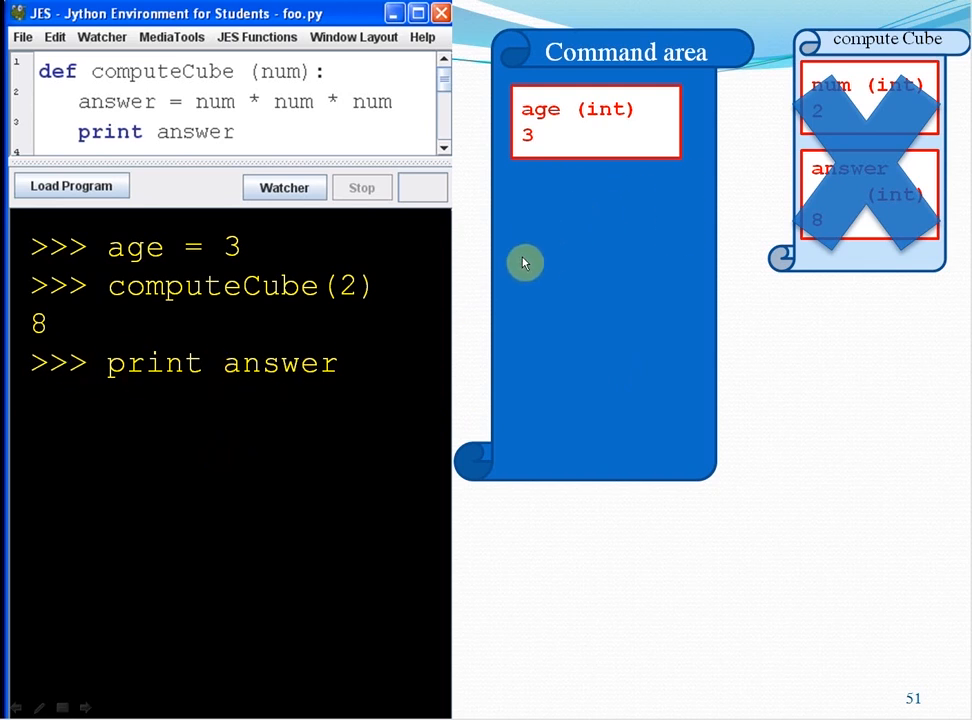
mouse_move(608, 366)
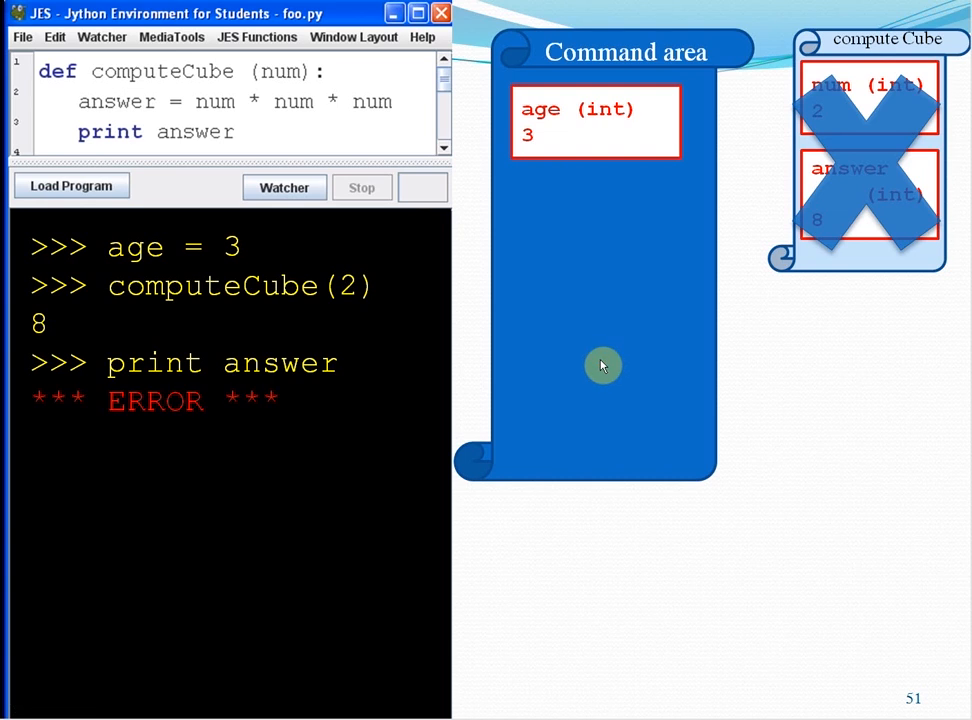
mouse_move(196, 424)
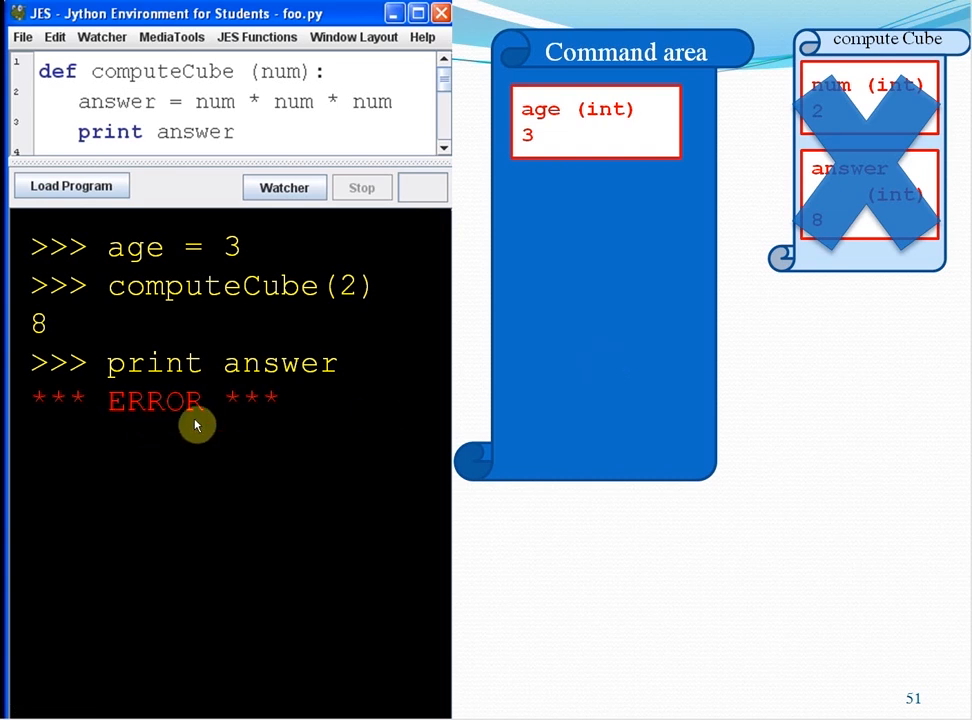
mouse_move(321, 450)
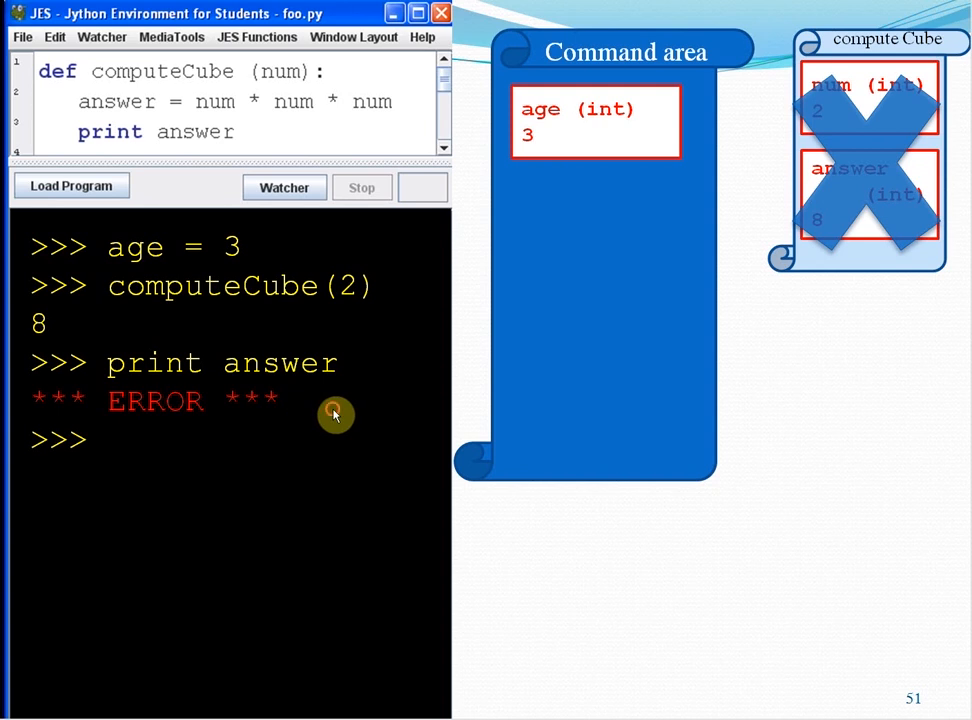
- Show 'answer = 42' with its answer (int) 42 box, then print answer outputting 42
text(answer = 42)
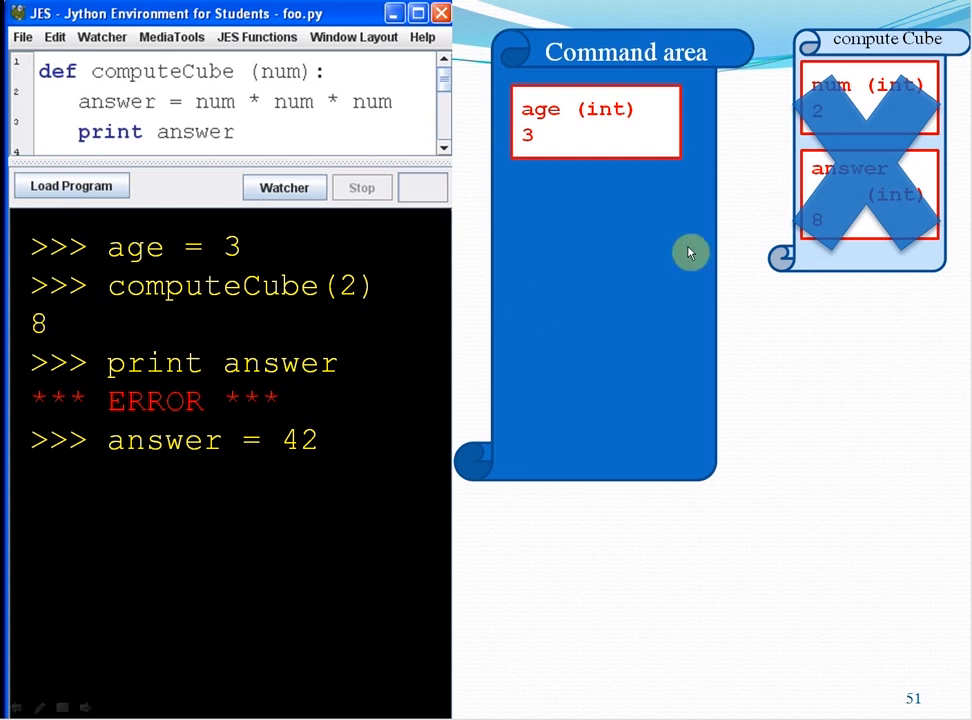
mouse_move(598, 398)
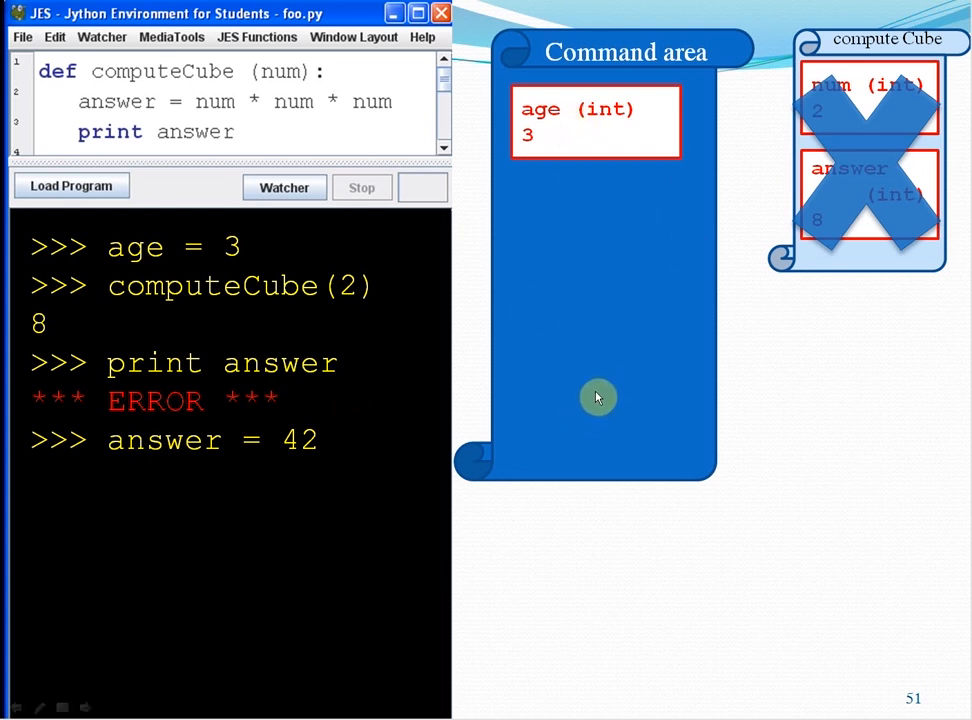
mouse_move(280, 470)
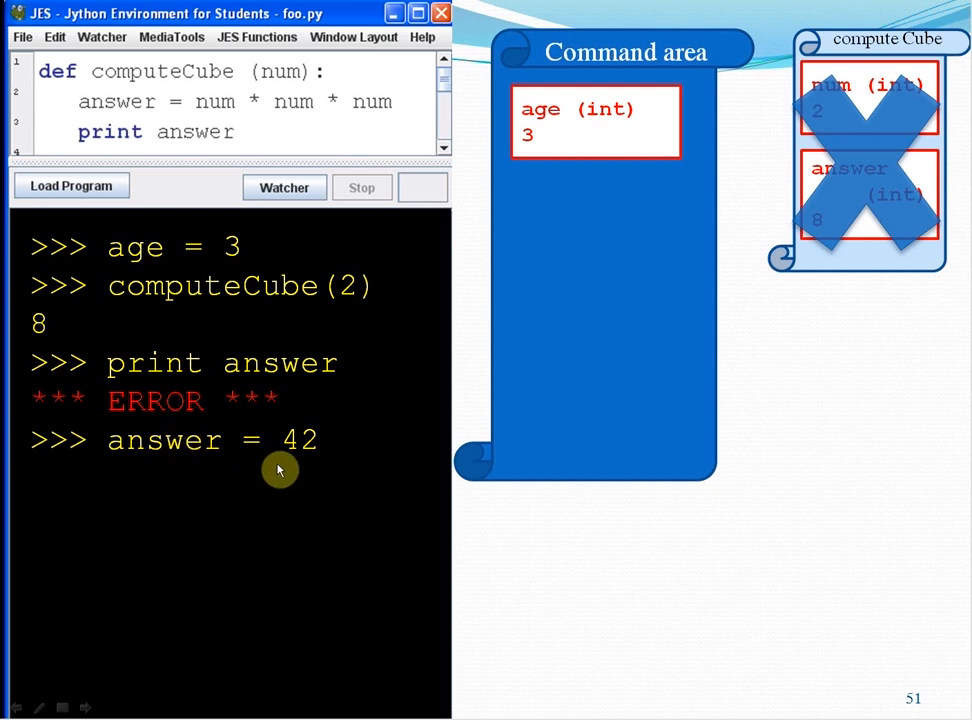
mouse_move(615, 188)
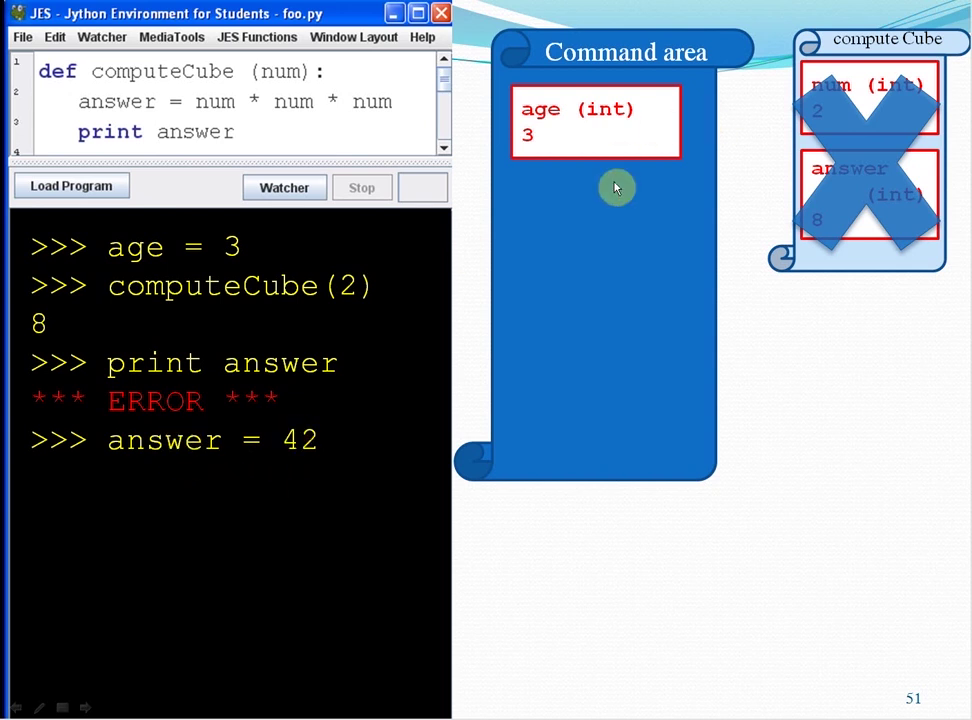
mouse_move(611, 373)
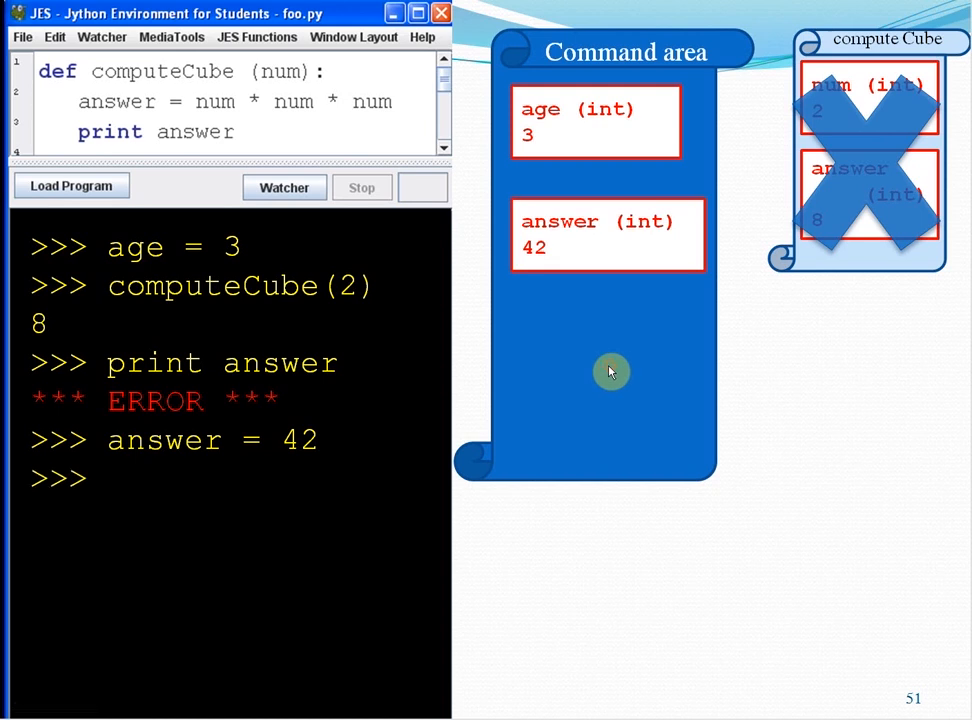
text(print answer)
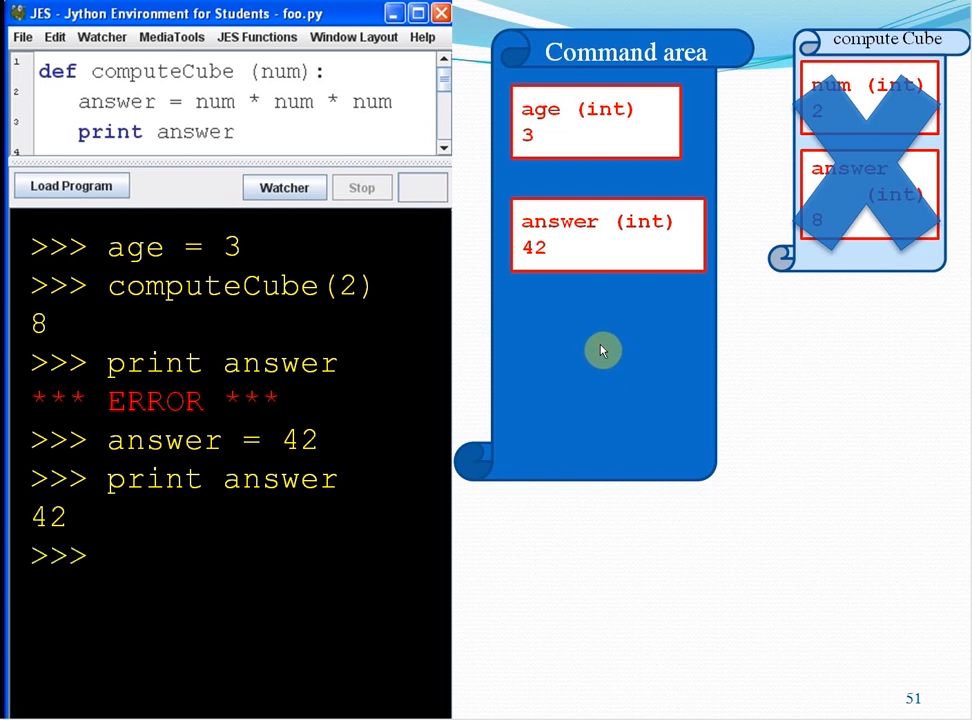
- Reveal the 'computeCube(age)' call below the printed 42
text(computeCube(age))
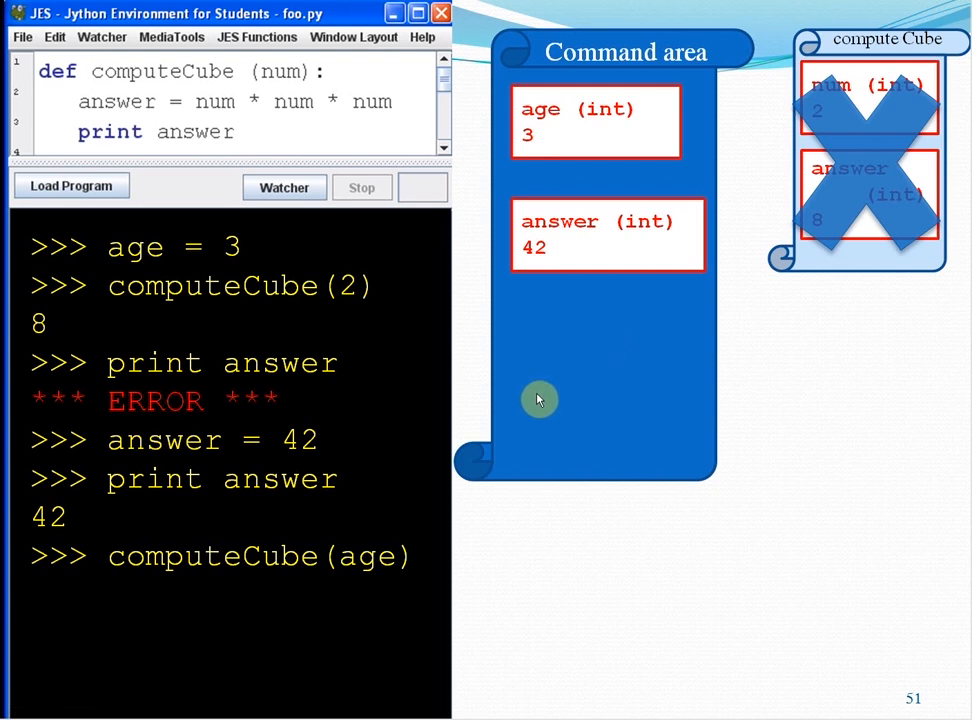
mouse_move(348, 557)
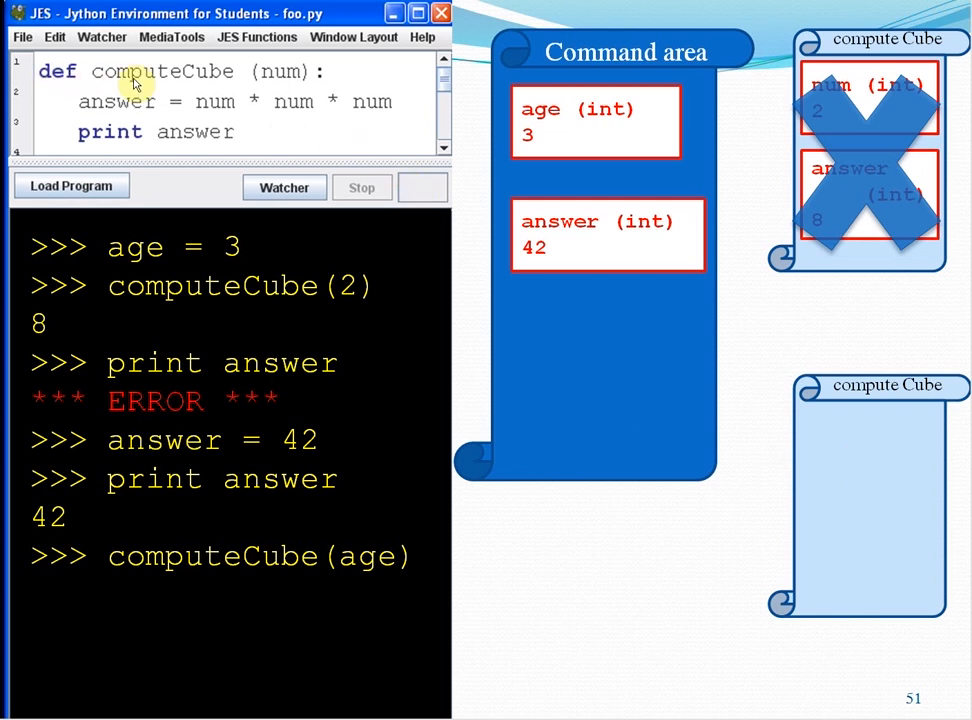
mouse_move(290, 82)
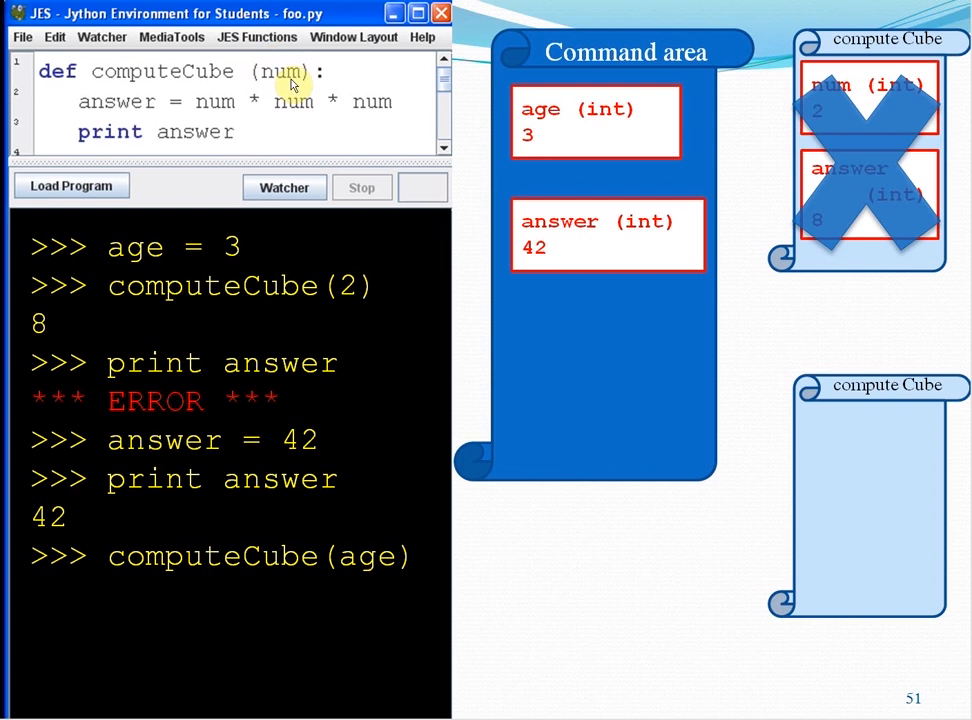
mouse_move(283, 91)
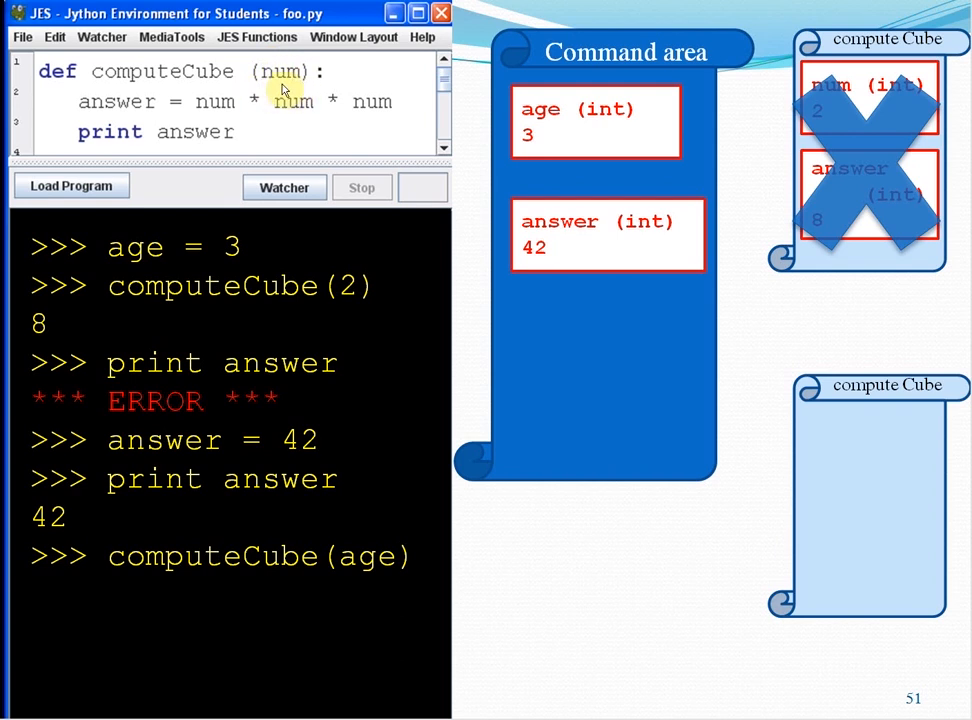
mouse_move(264, 105)
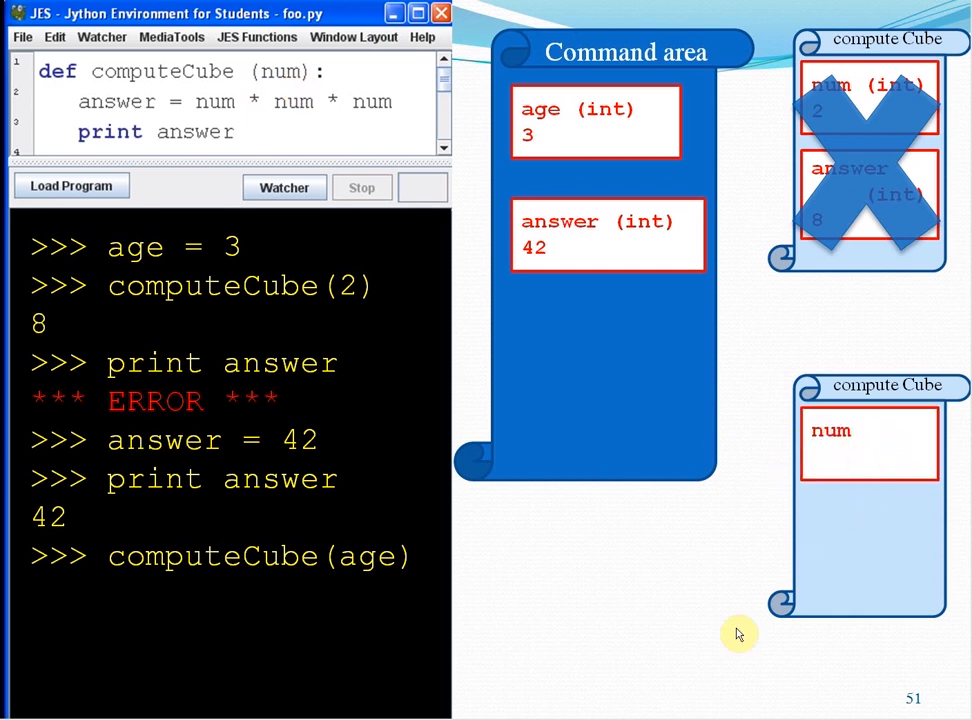
mouse_move(789, 547)
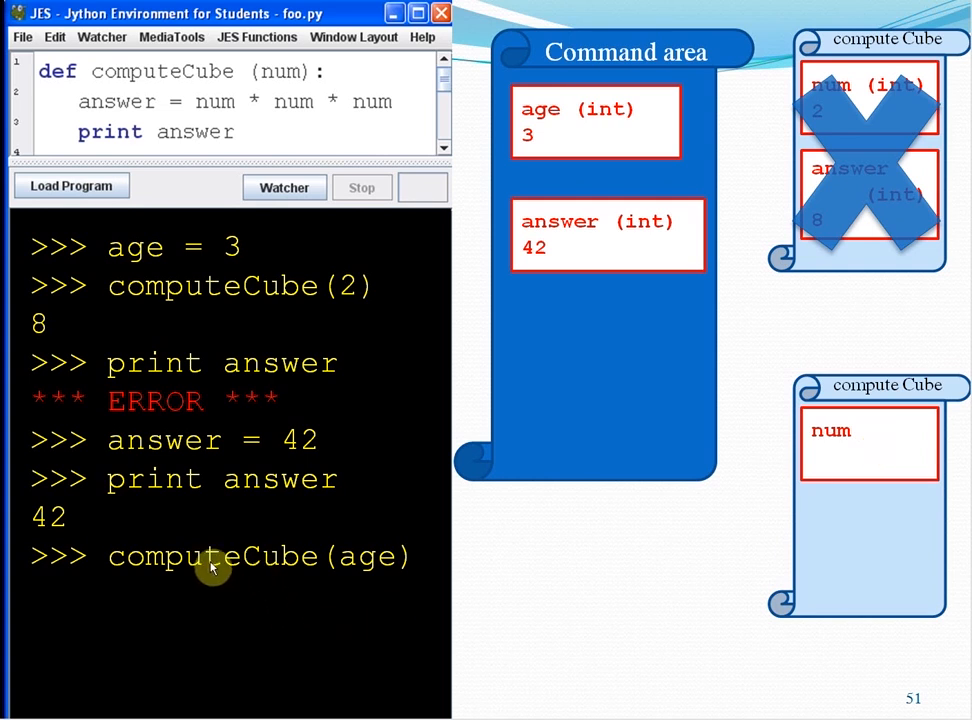
mouse_move(375, 570)
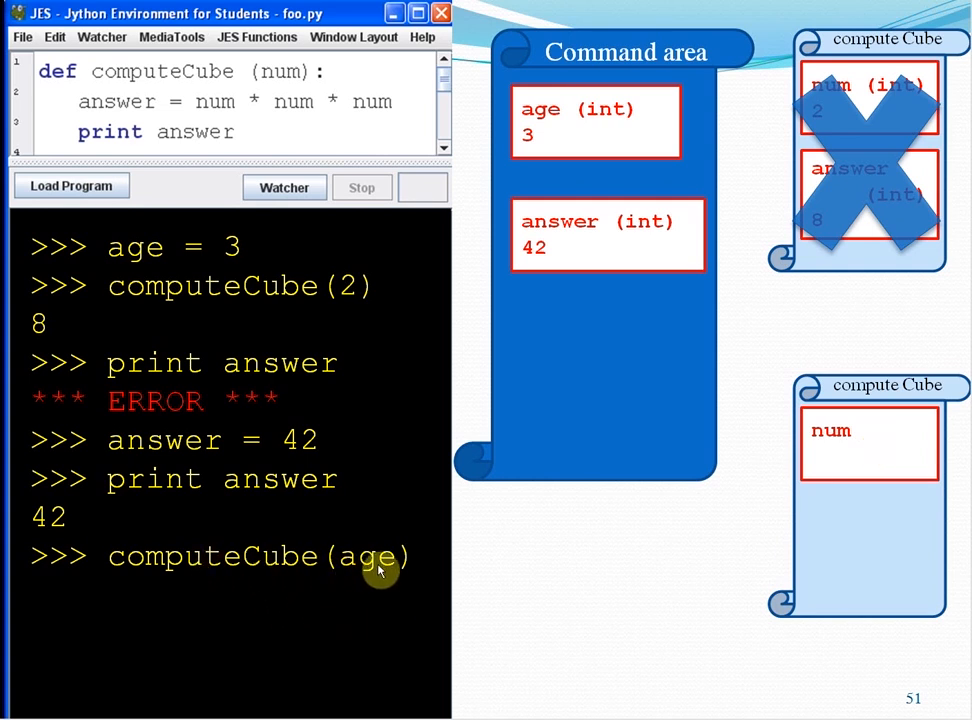
mouse_move(358, 567)
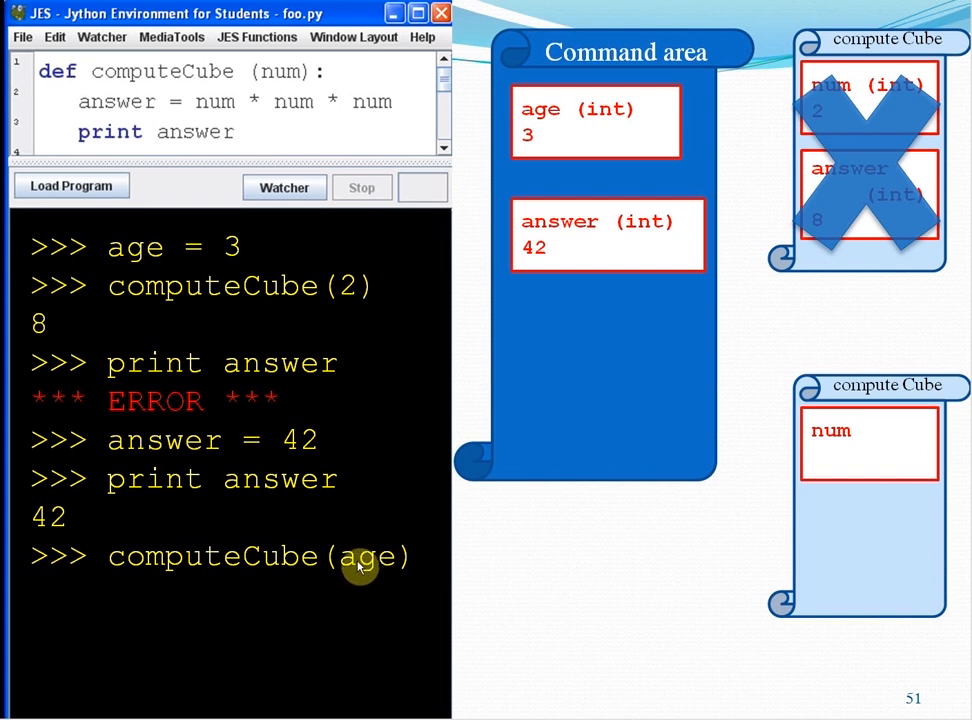
mouse_move(520, 152)
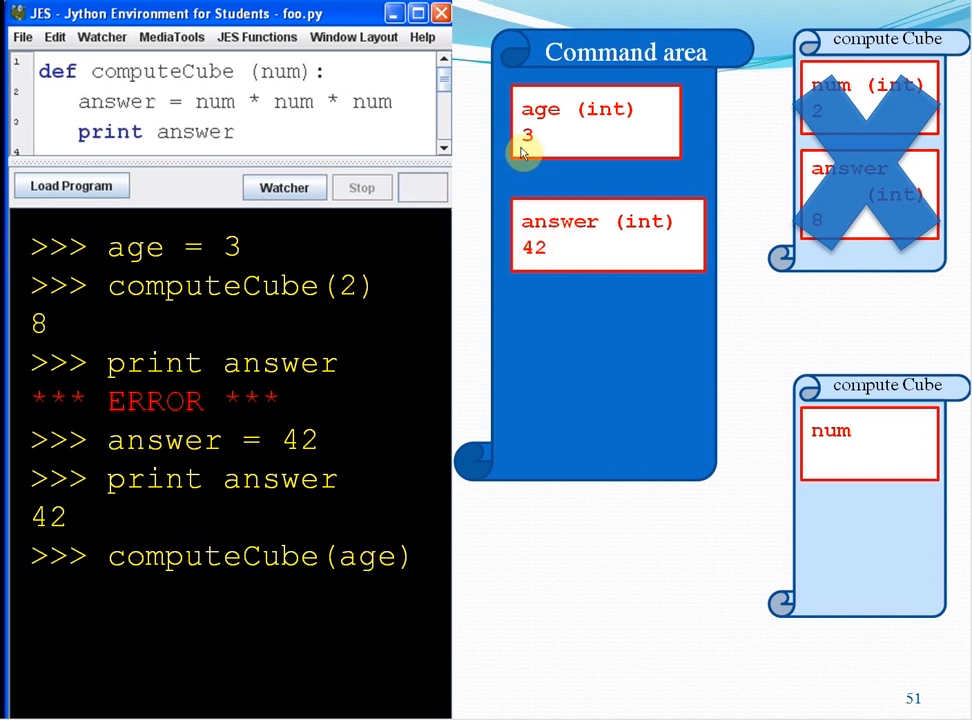
mouse_move(883, 465)
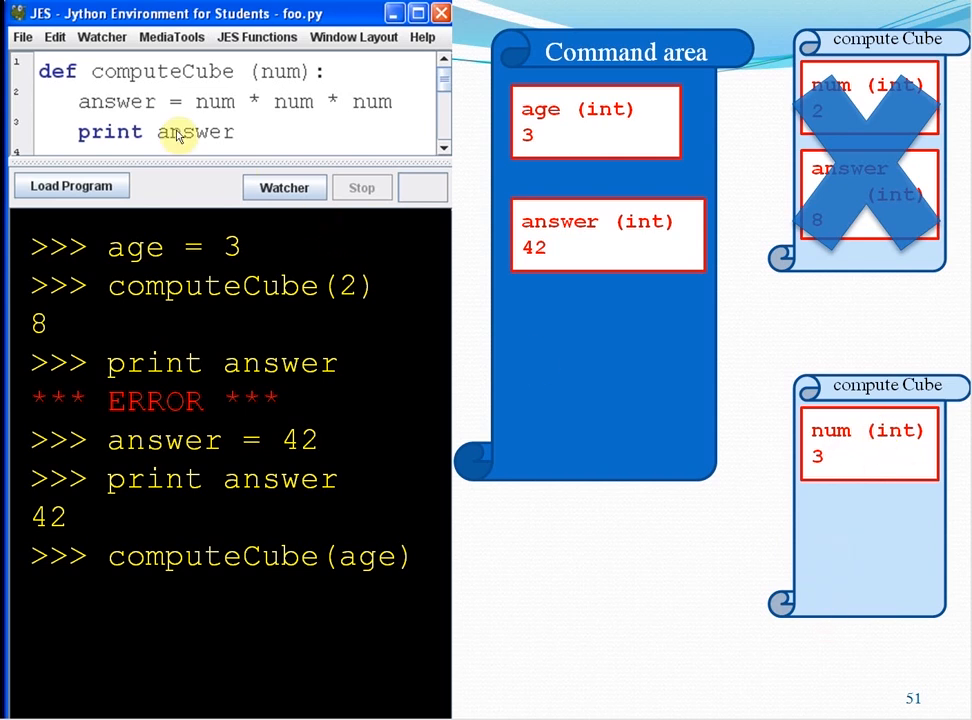
mouse_move(124, 120)
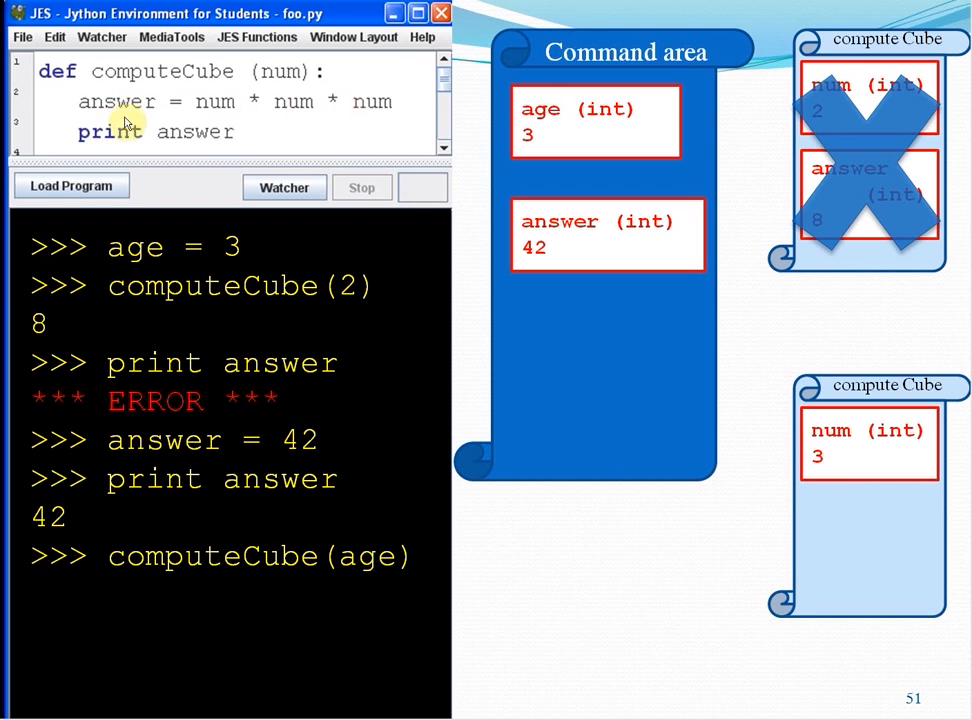
mouse_move(387, 111)
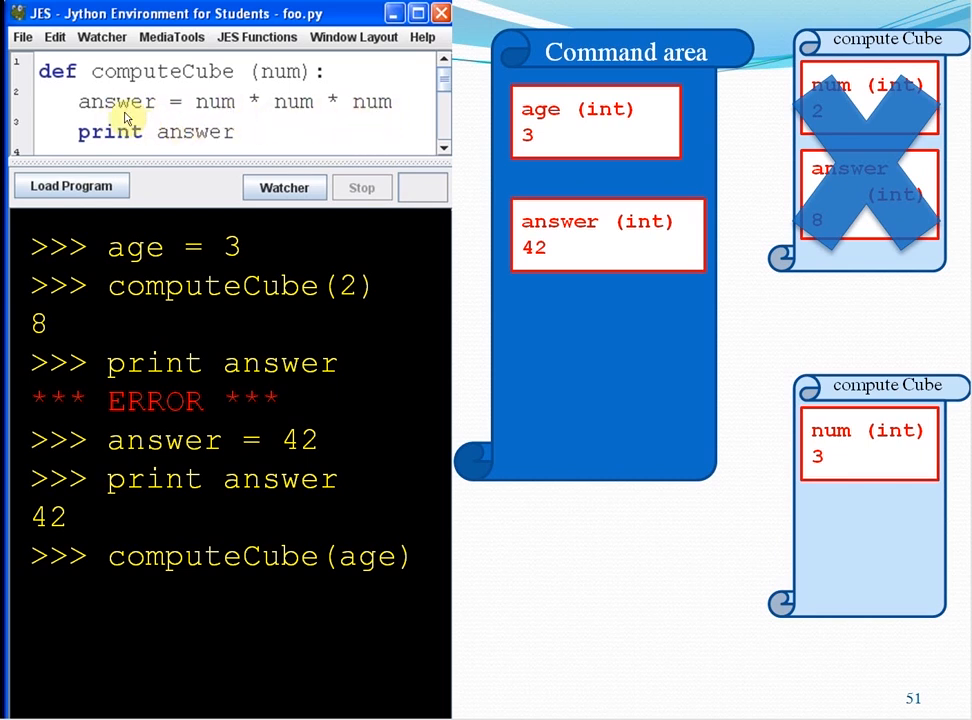
mouse_move(293, 112)
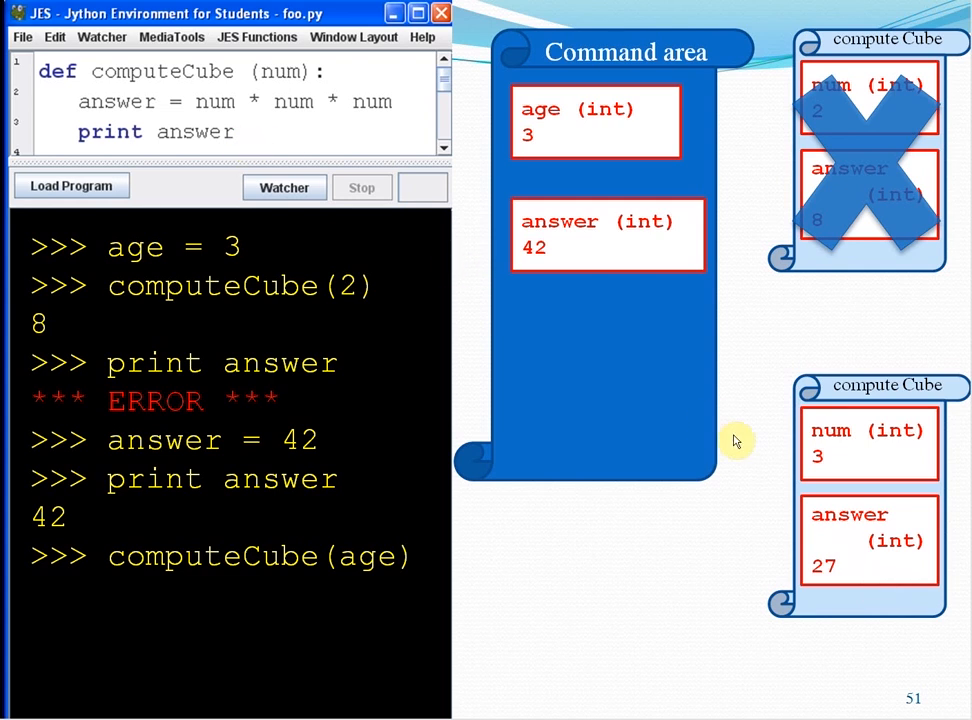
mouse_move(868, 556)
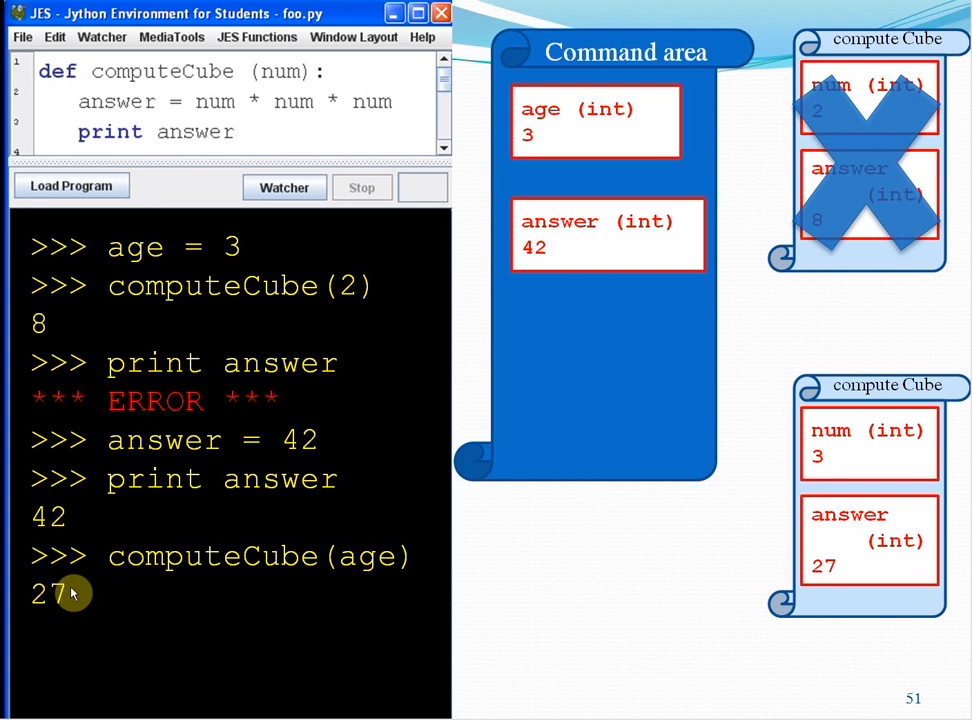
mouse_move(140, 145)
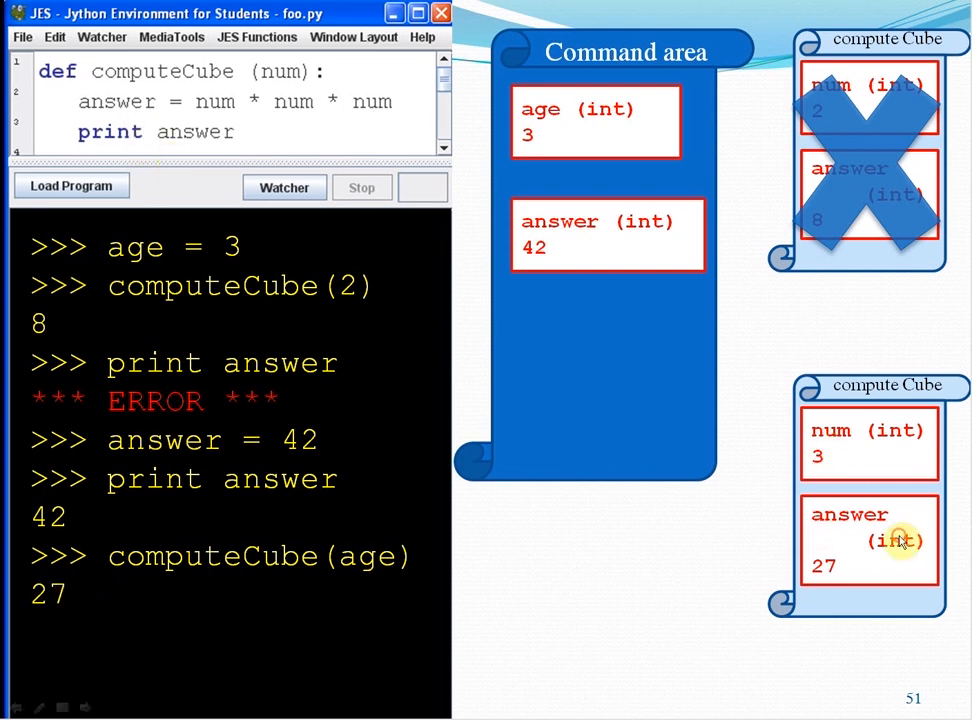
- Cross out the second compute Cube scrap paper and show another 'print answer' line
click(894, 539)
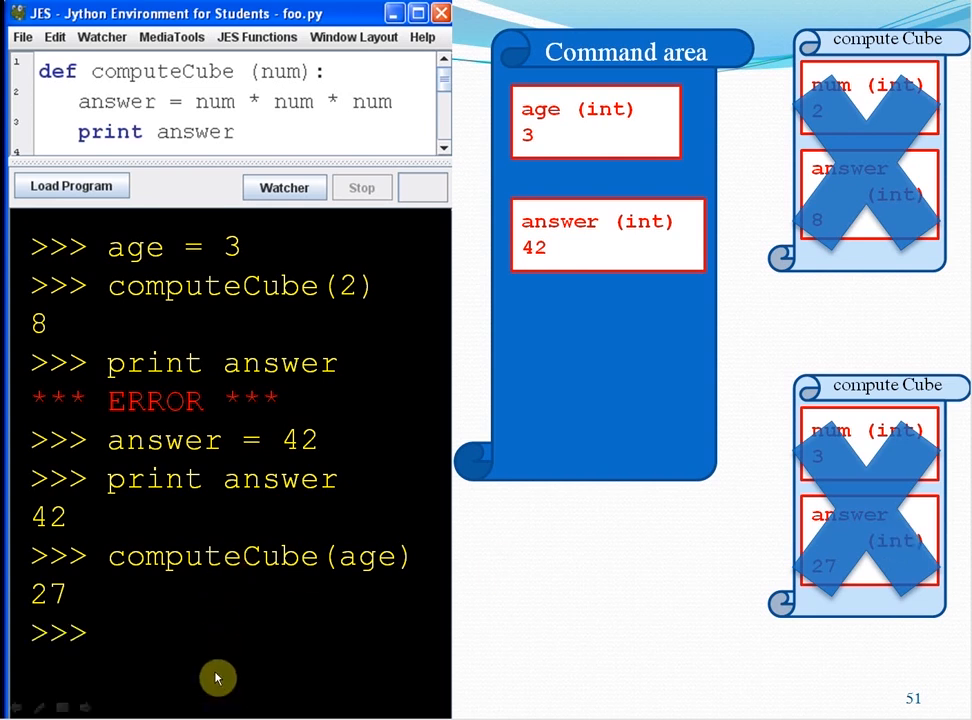
mouse_move(88, 638)
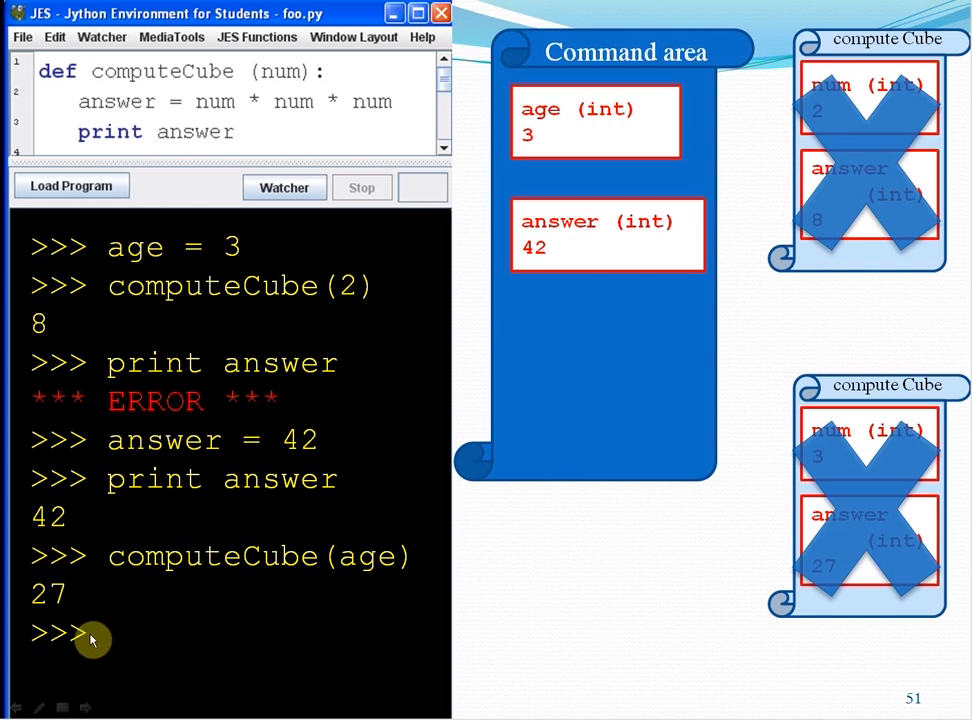
text(print answer)
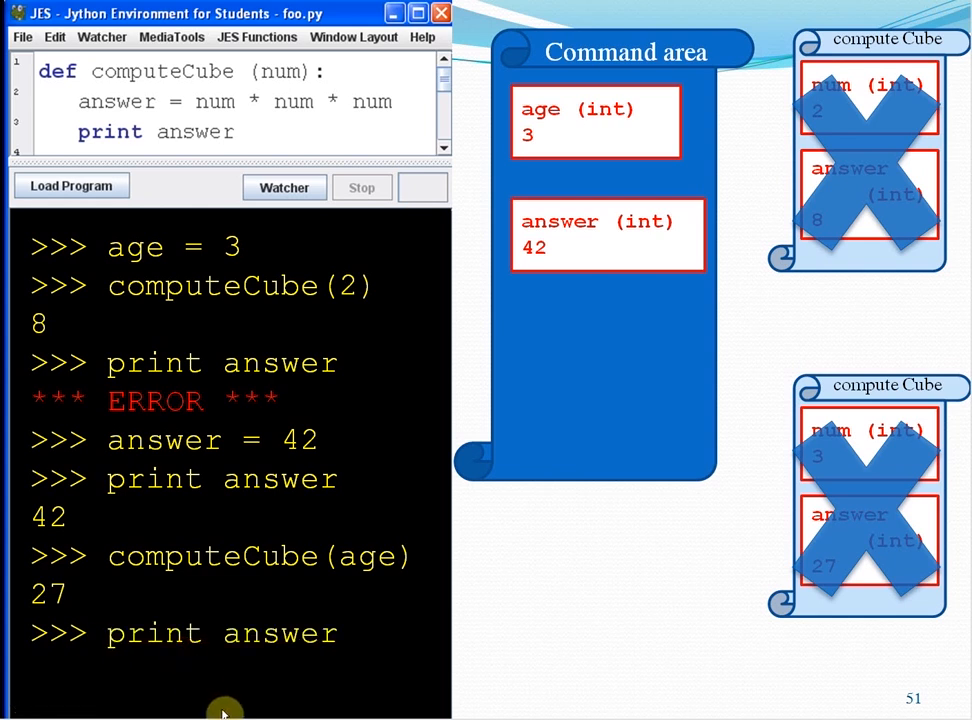
mouse_move(258, 652)
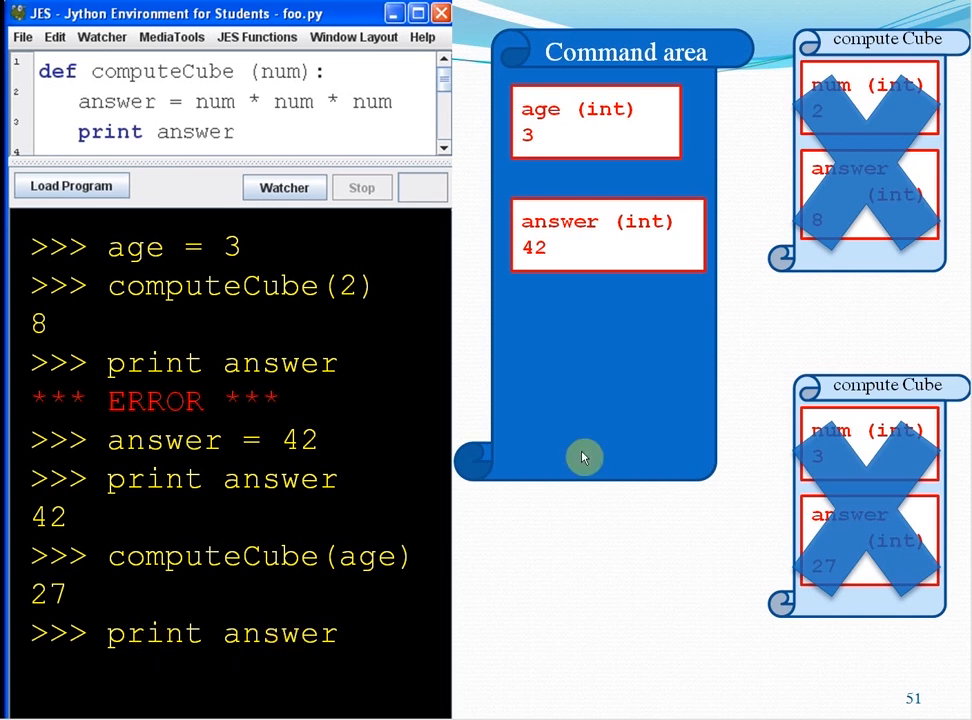
mouse_move(568, 384)
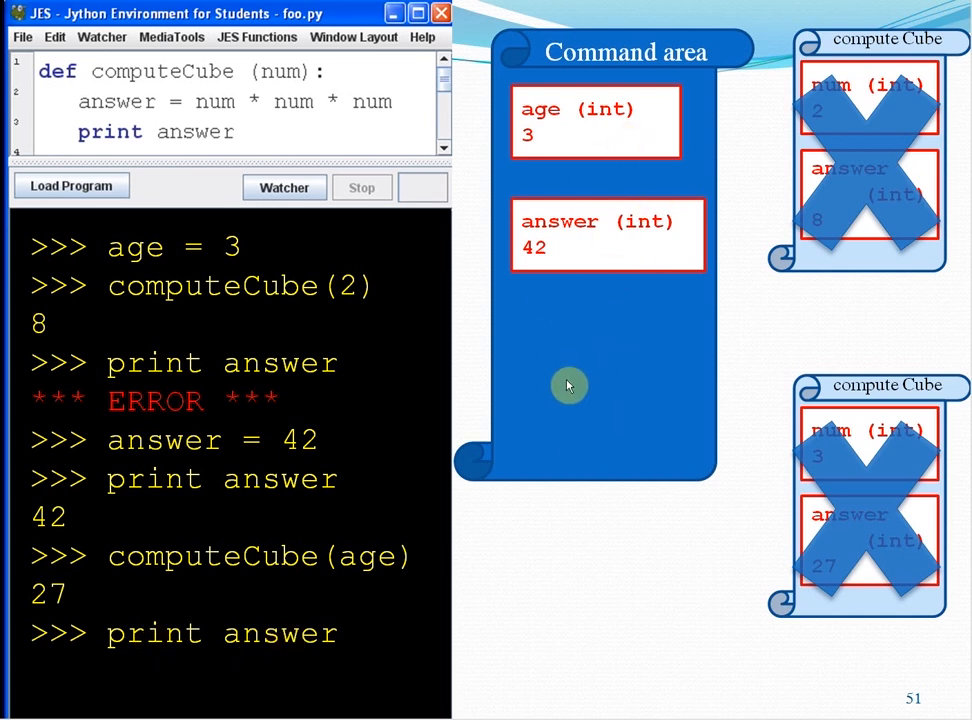